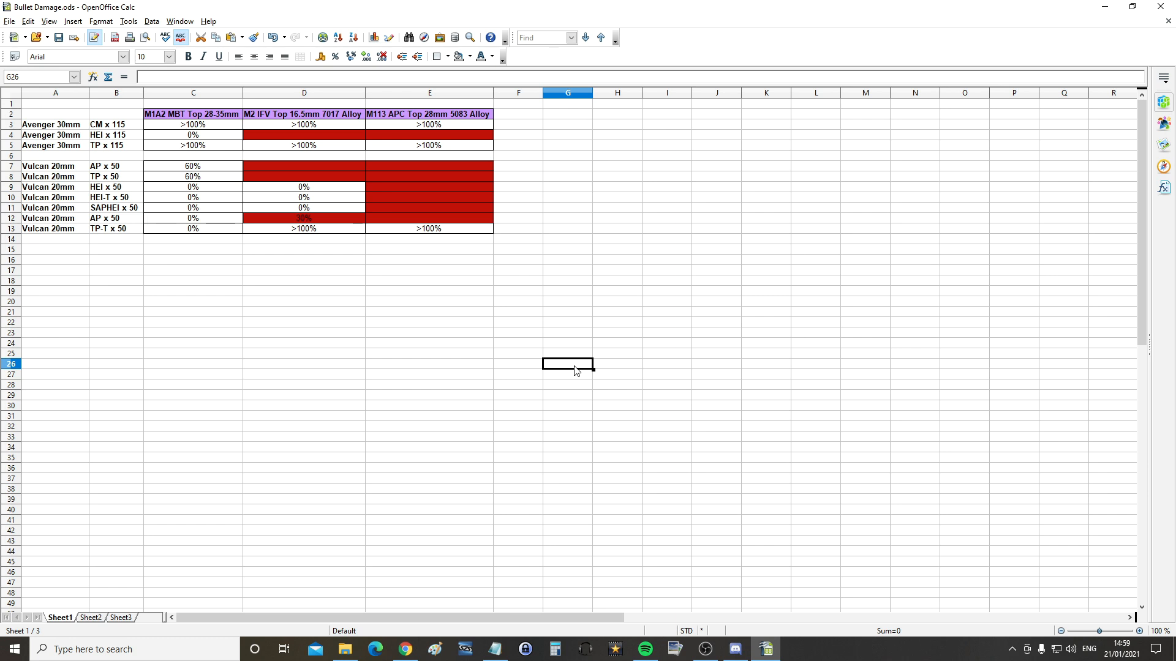
mouse_move(166, 229)
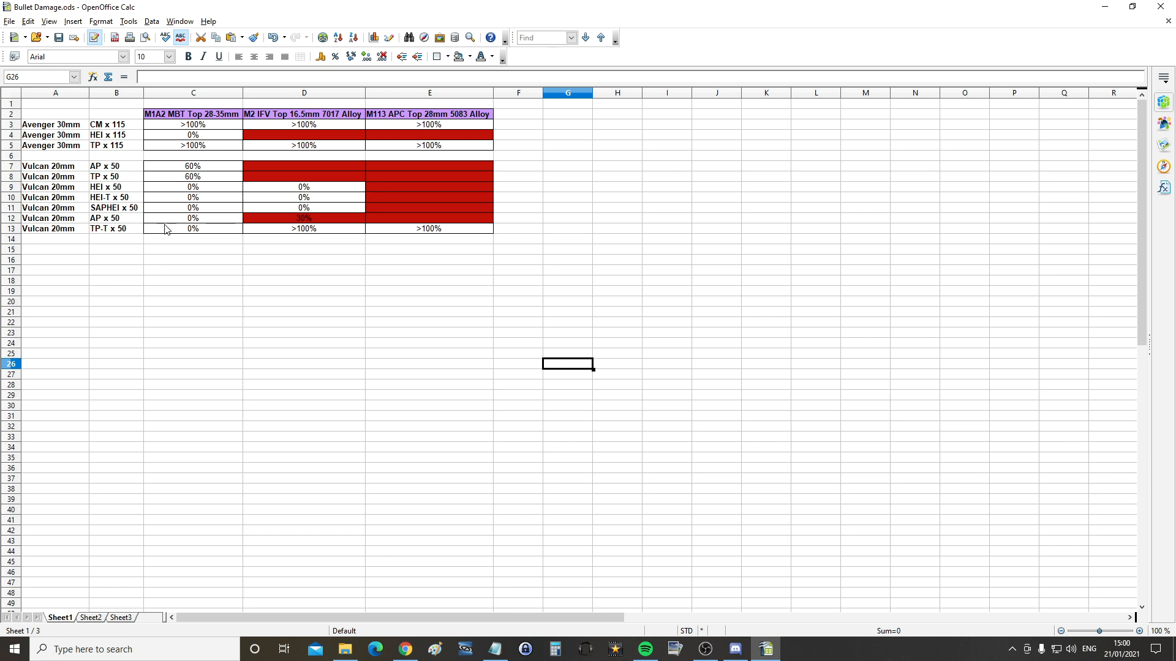
- Review the Avenger 30mm and Vulcan 20mm round labels and the M1A2 MBT header
click(55, 135)
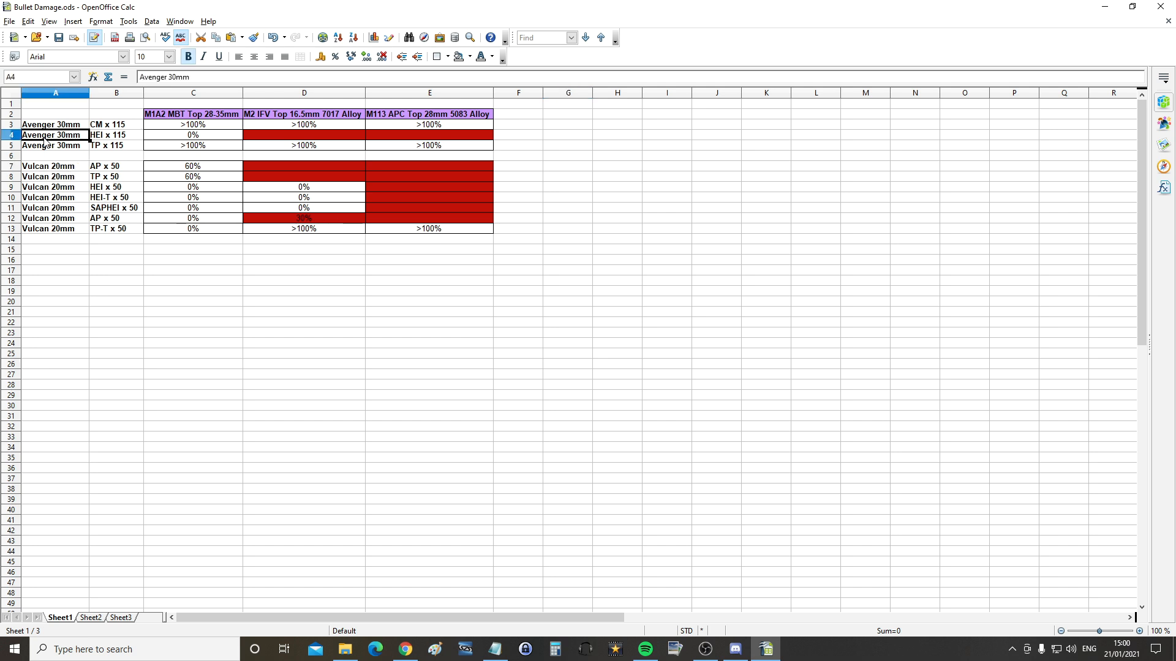
click(55, 176)
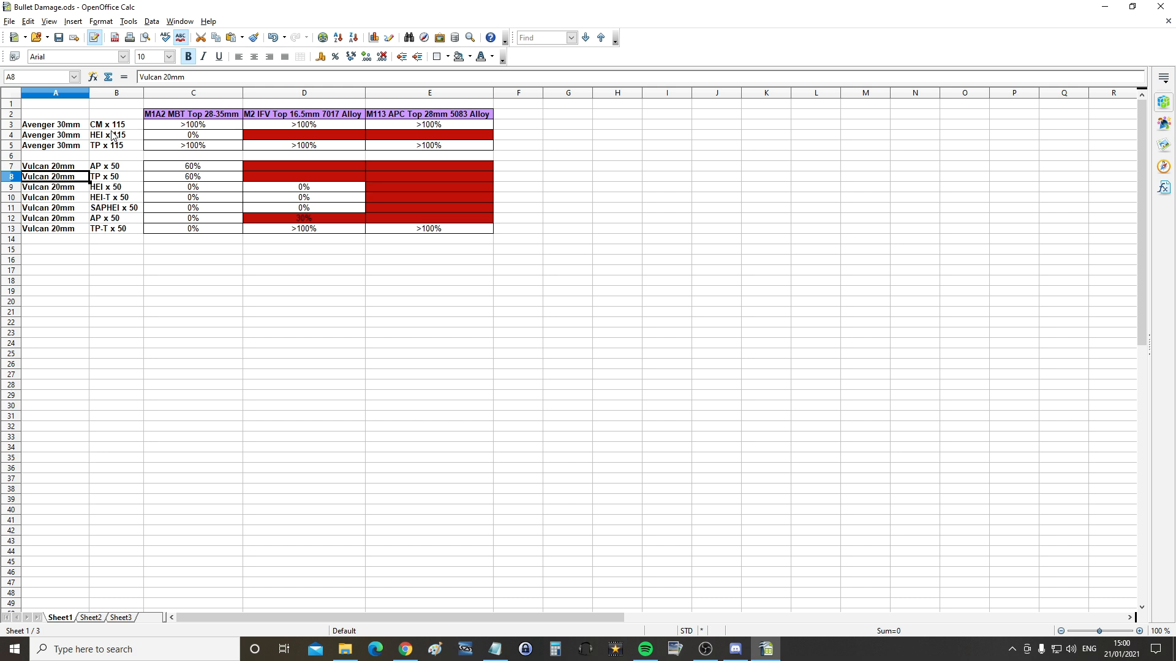
click(116, 125)
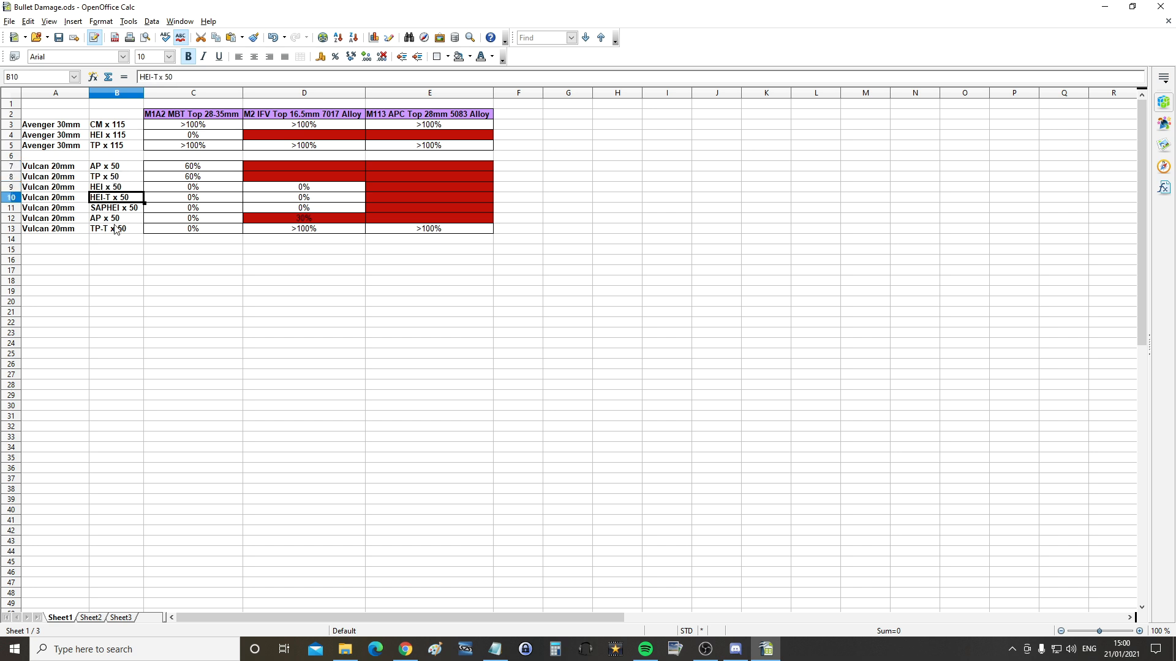
click(117, 208)
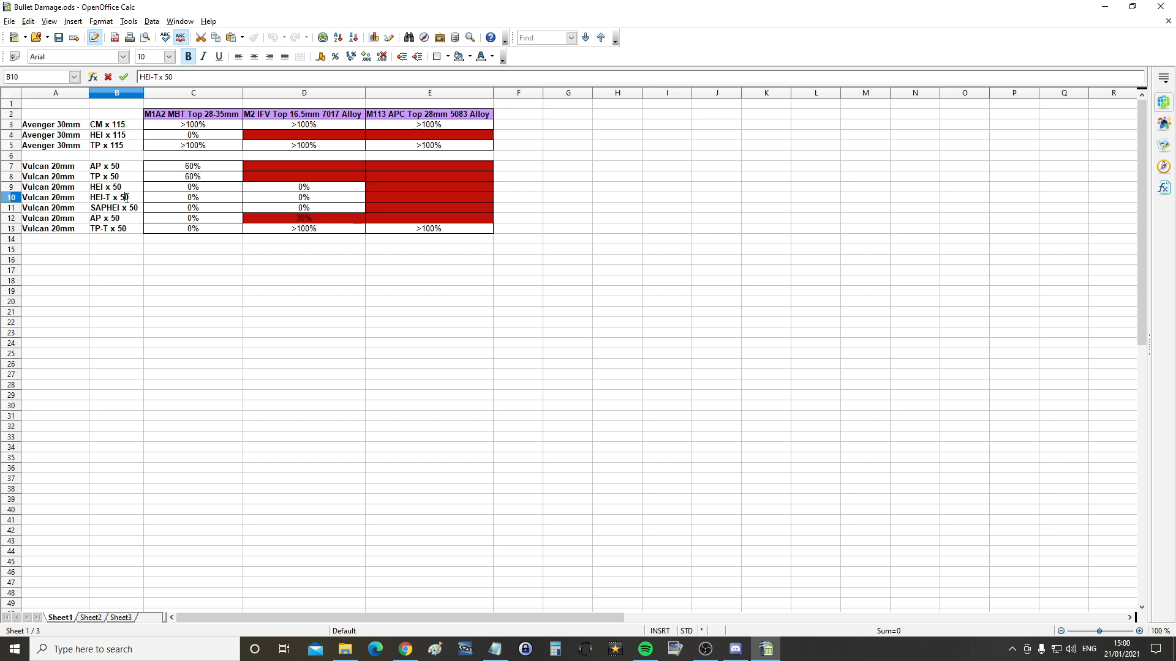
mouse_move(72, 138)
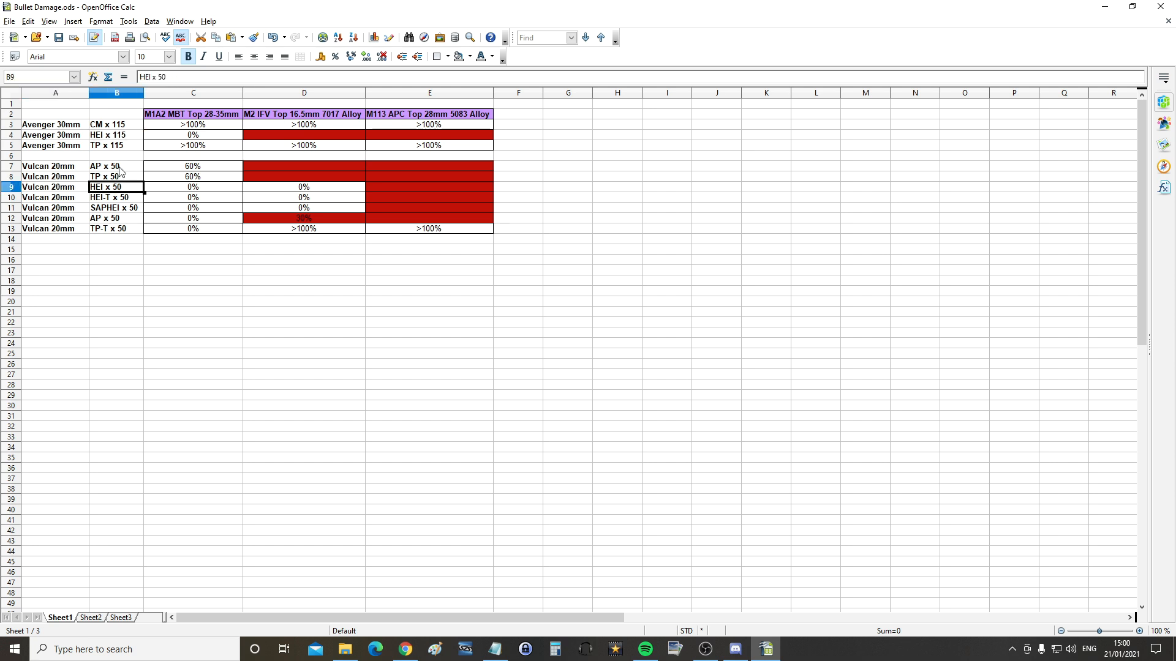
mouse_move(118, 176)
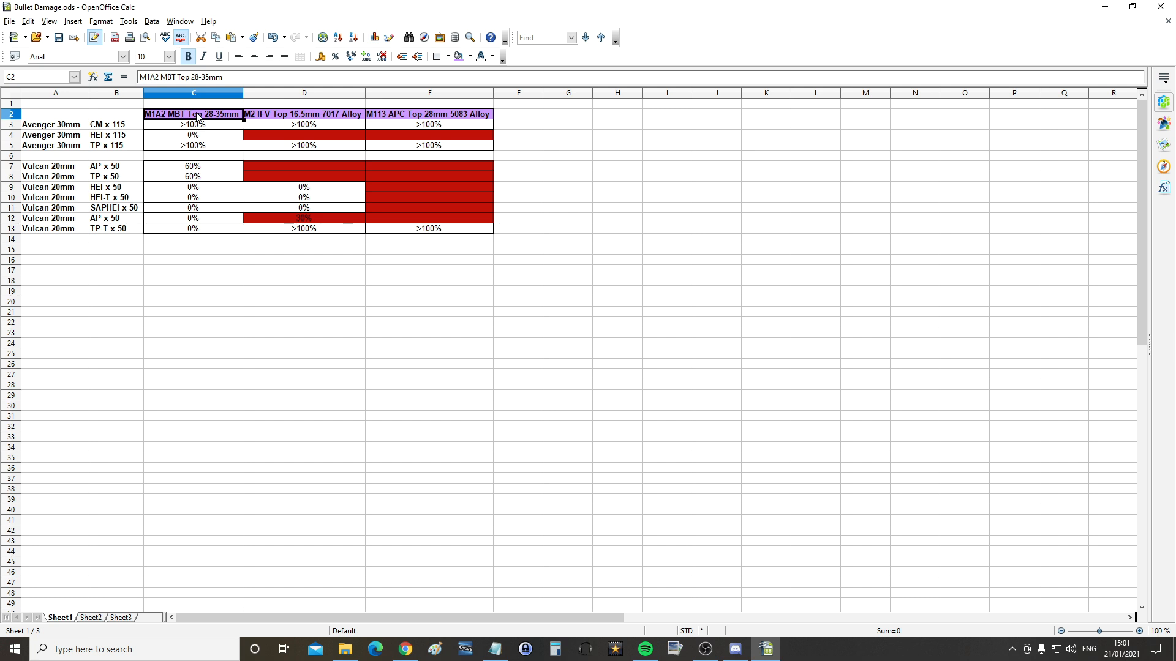
double_click(194, 114)
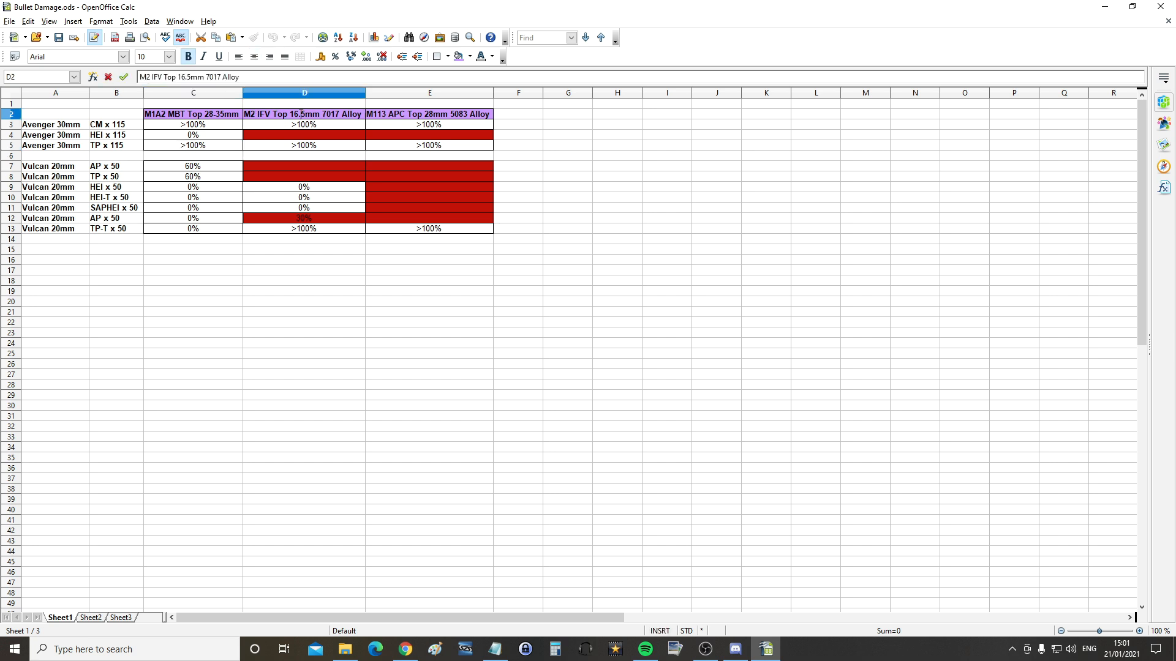
- Inspect the M1A2 MBT, M2 IFV and M113 APC armour headers across the table
click(430, 177)
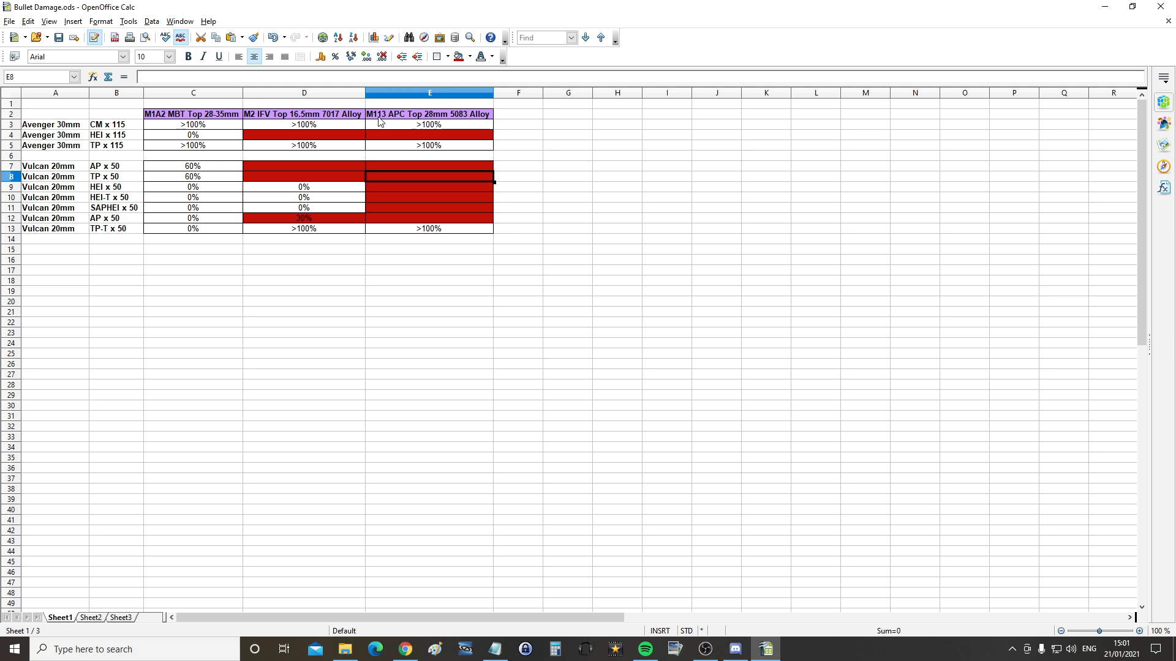
double_click(428, 113)
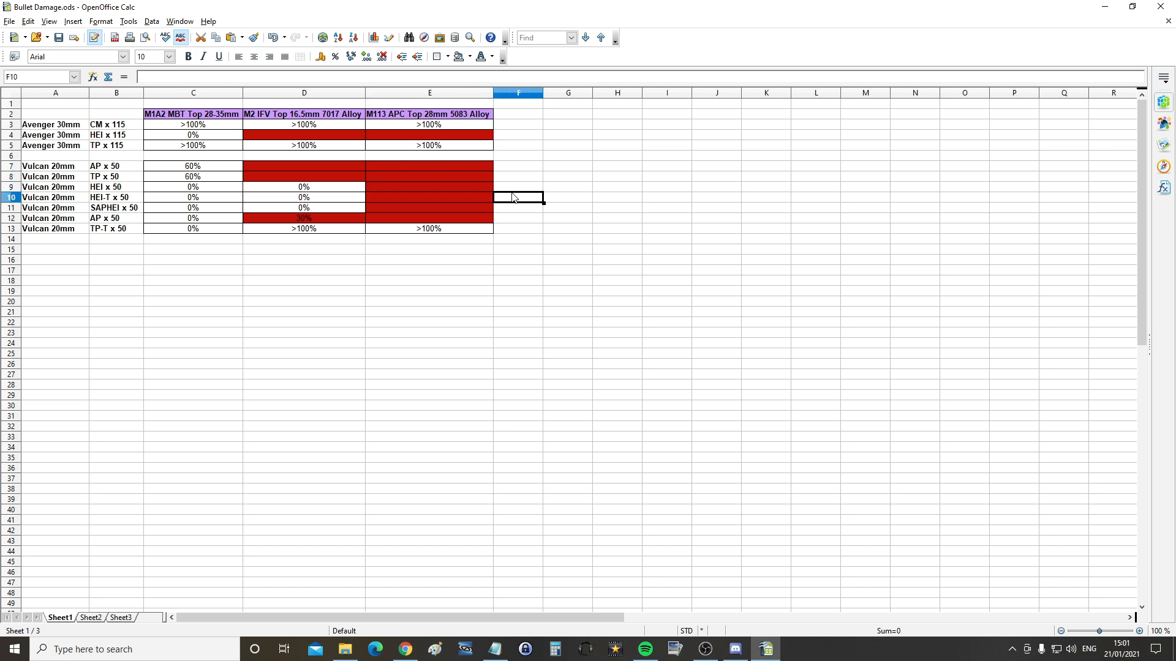
click(193, 114)
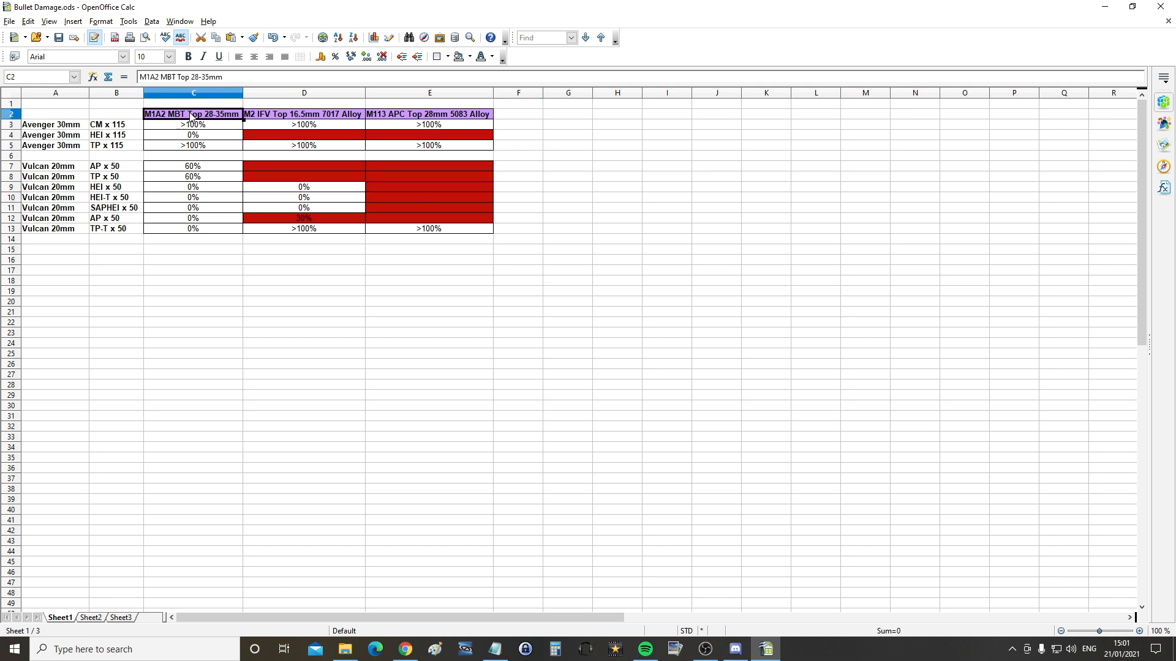
click(304, 114)
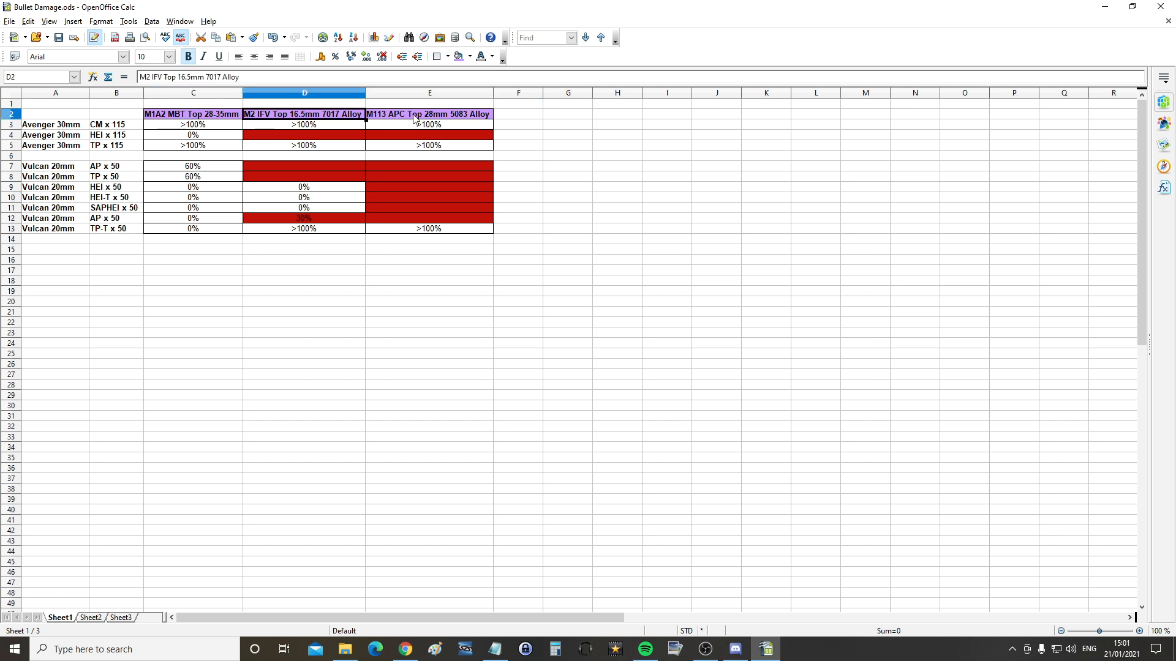
click(429, 114)
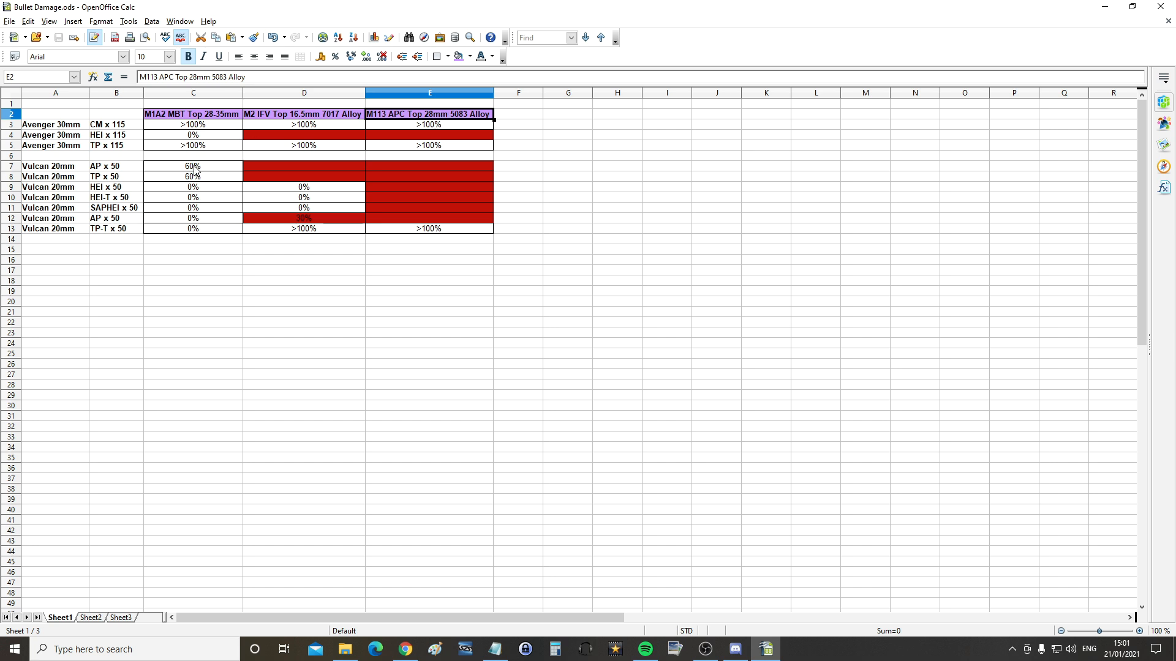
mouse_move(196, 176)
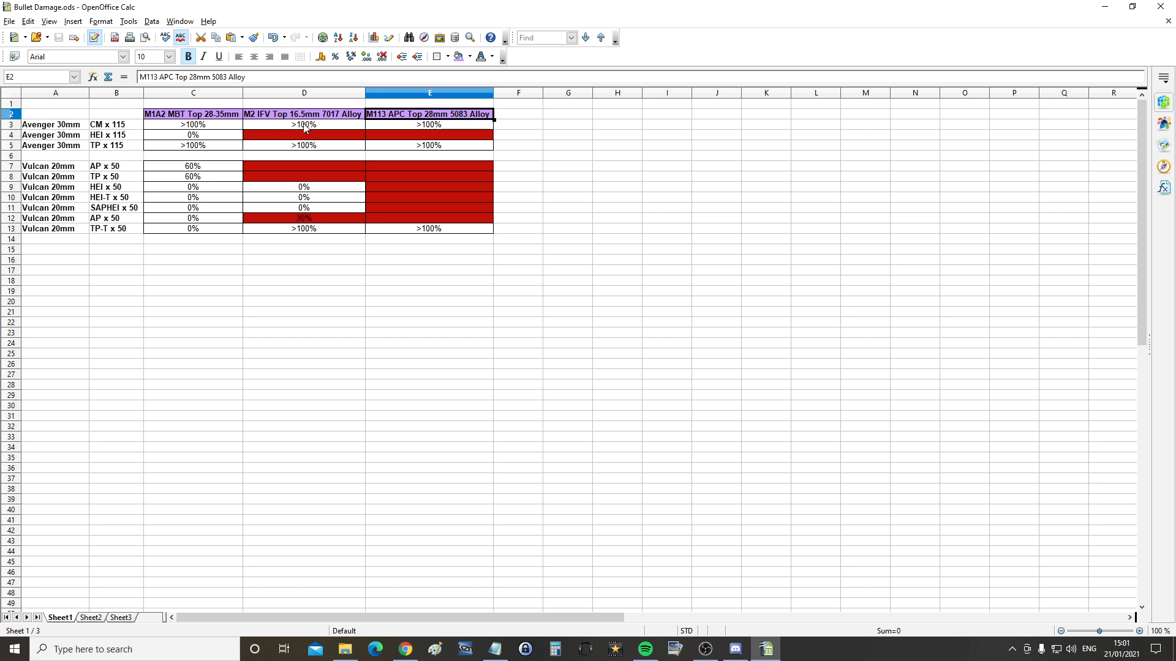
- Check the CM and HEI round results in the M1A2, M2 IFV and M113 columns
click(429, 123)
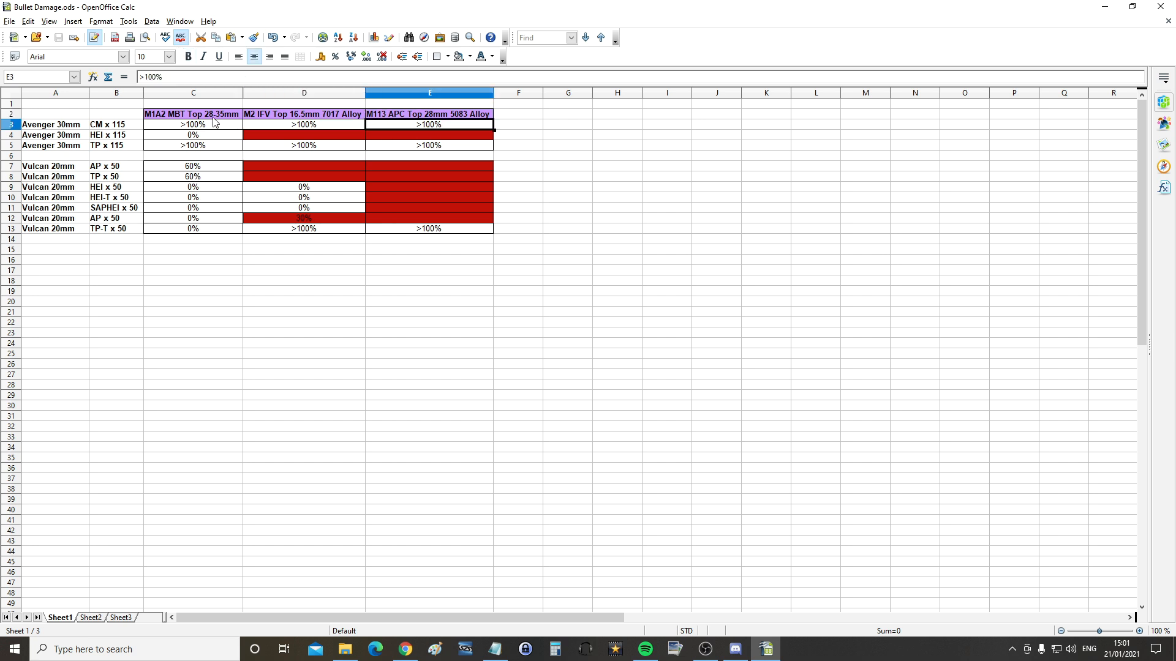
click(193, 125)
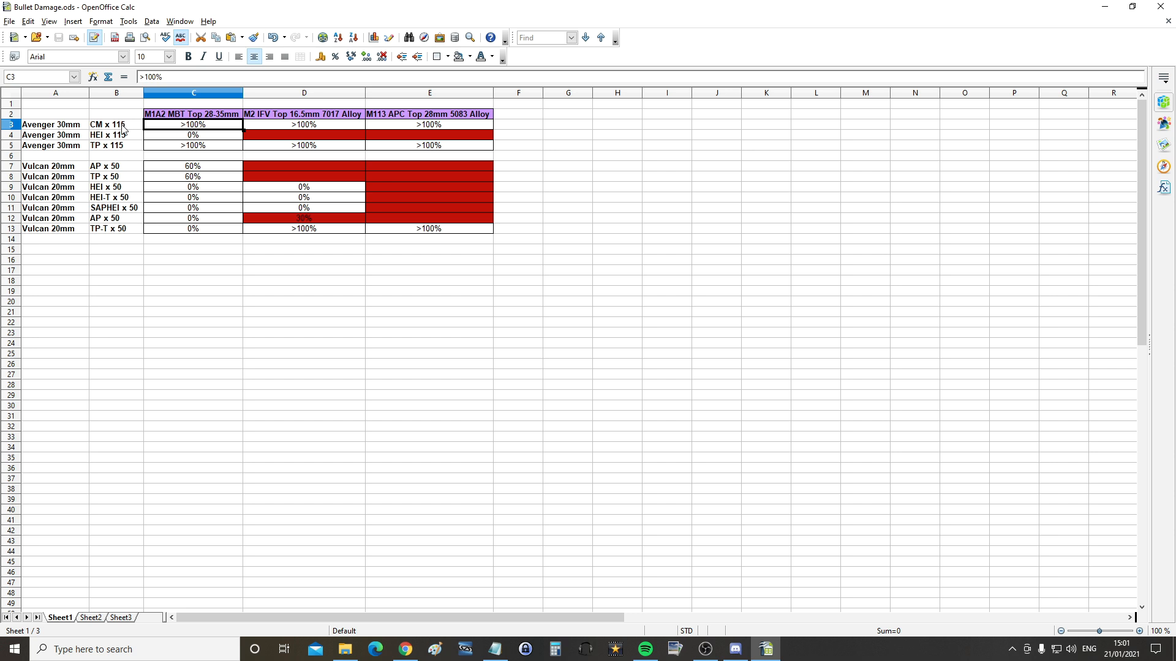
mouse_move(276, 126)
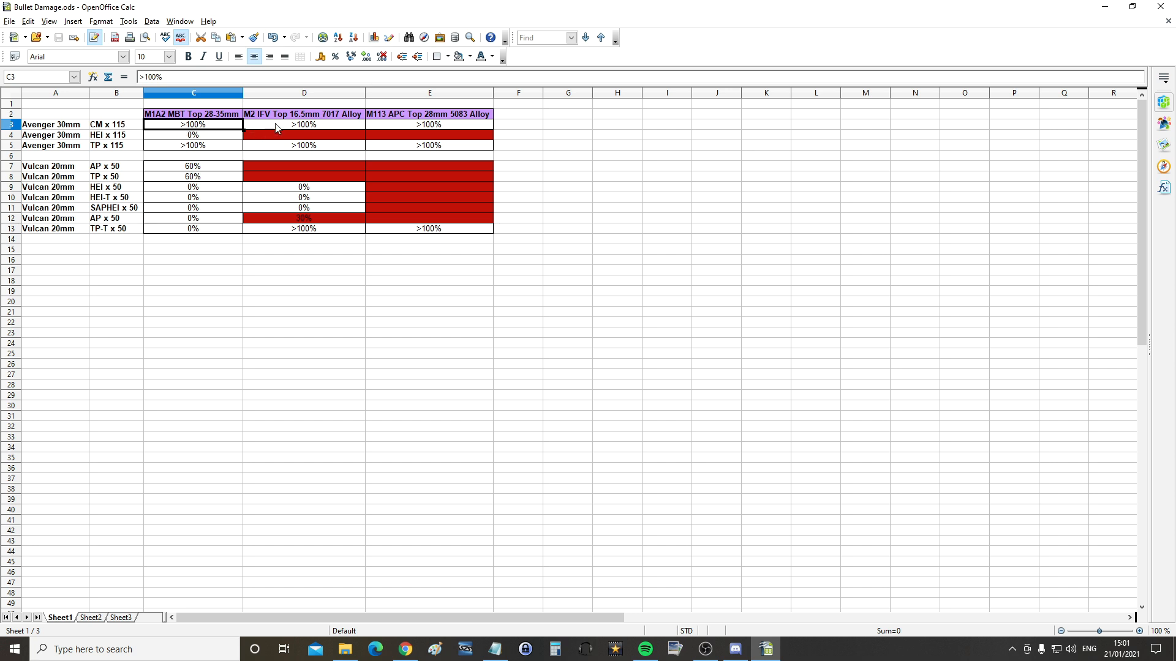
click(428, 125)
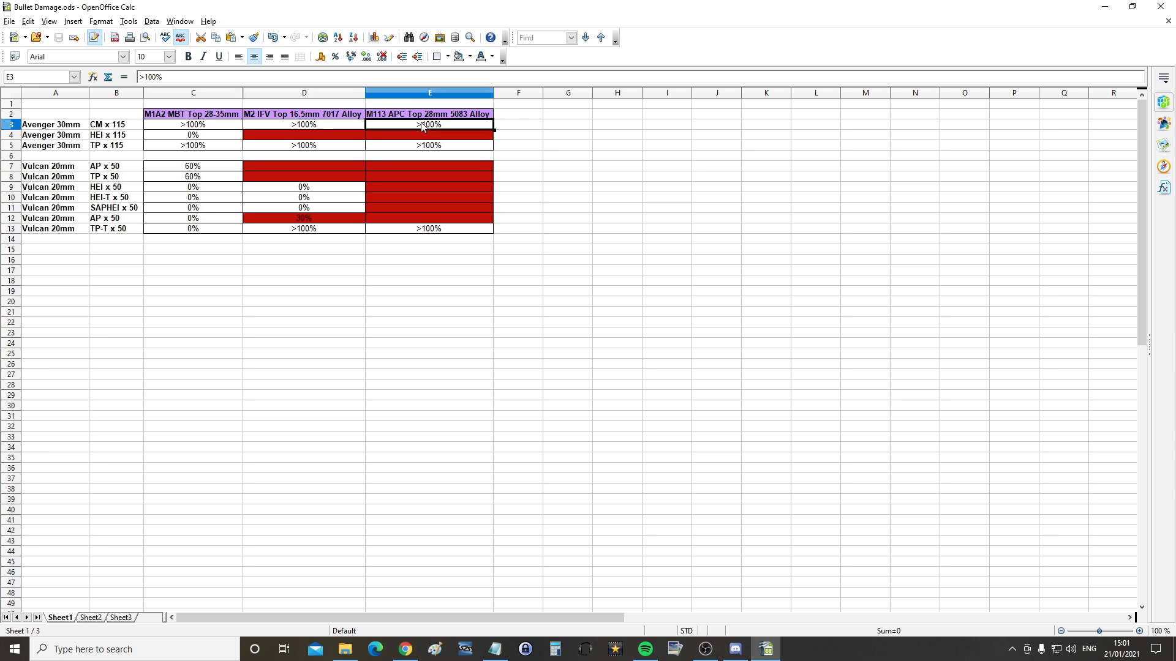
mouse_move(410, 128)
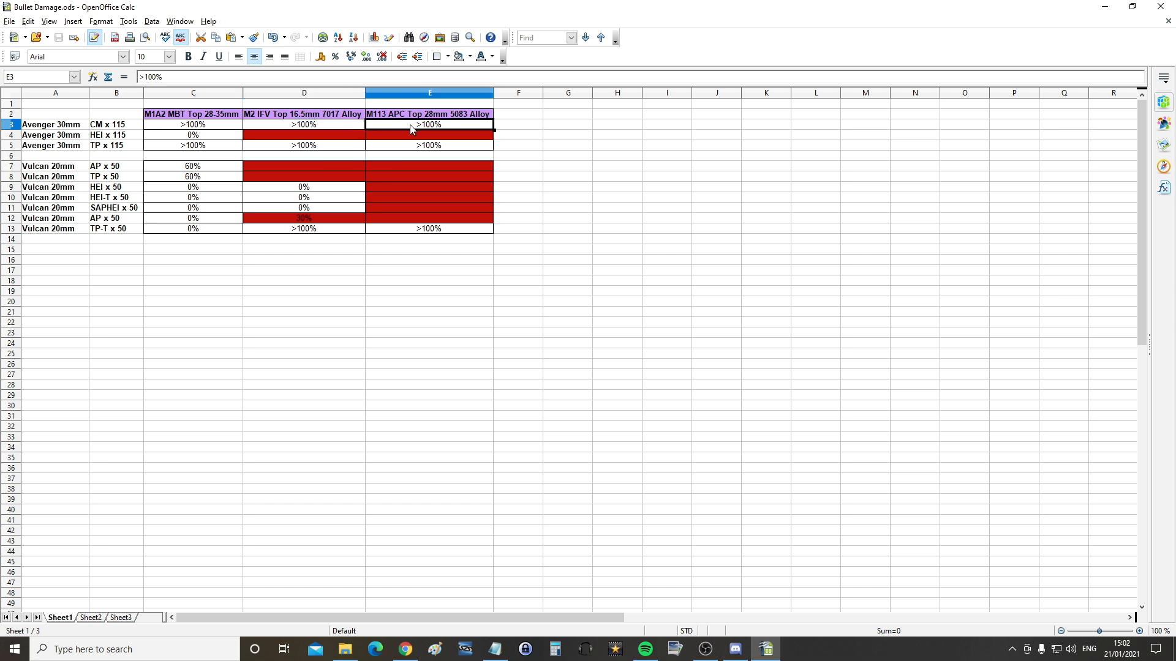
mouse_move(109, 139)
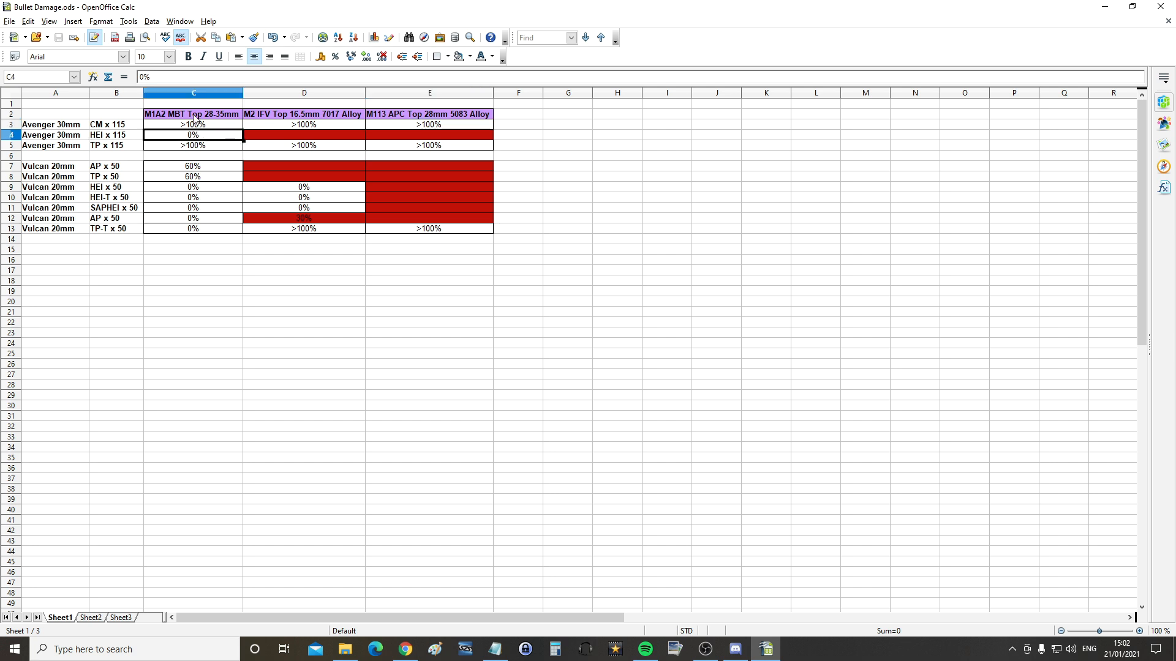
click(302, 134)
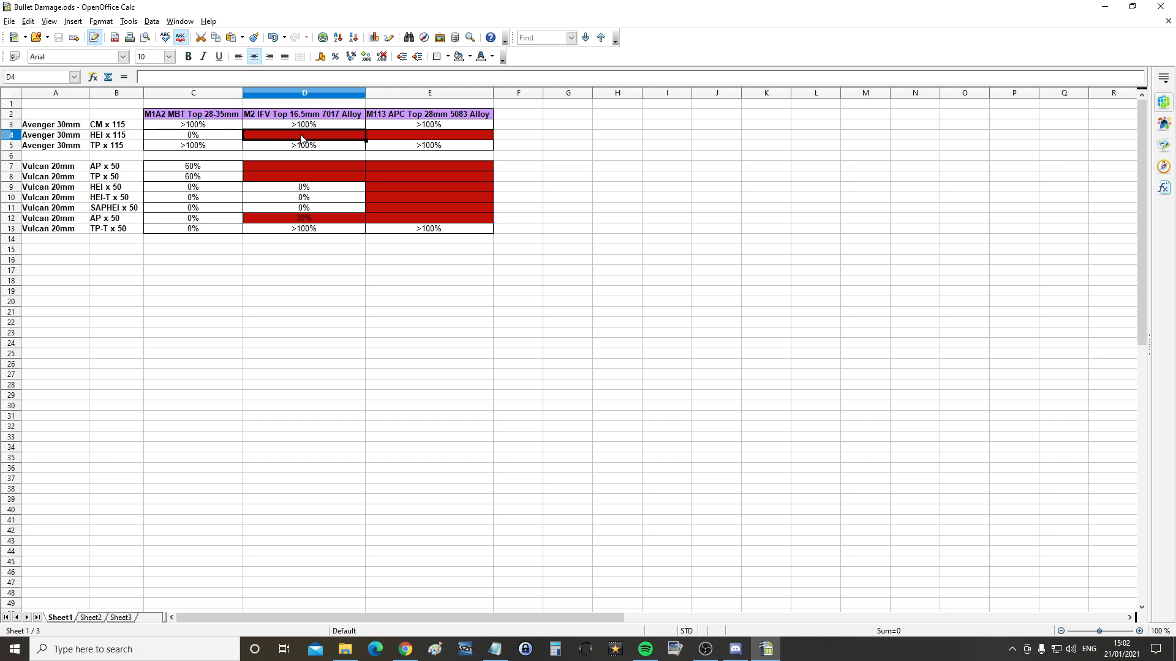
click(429, 135)
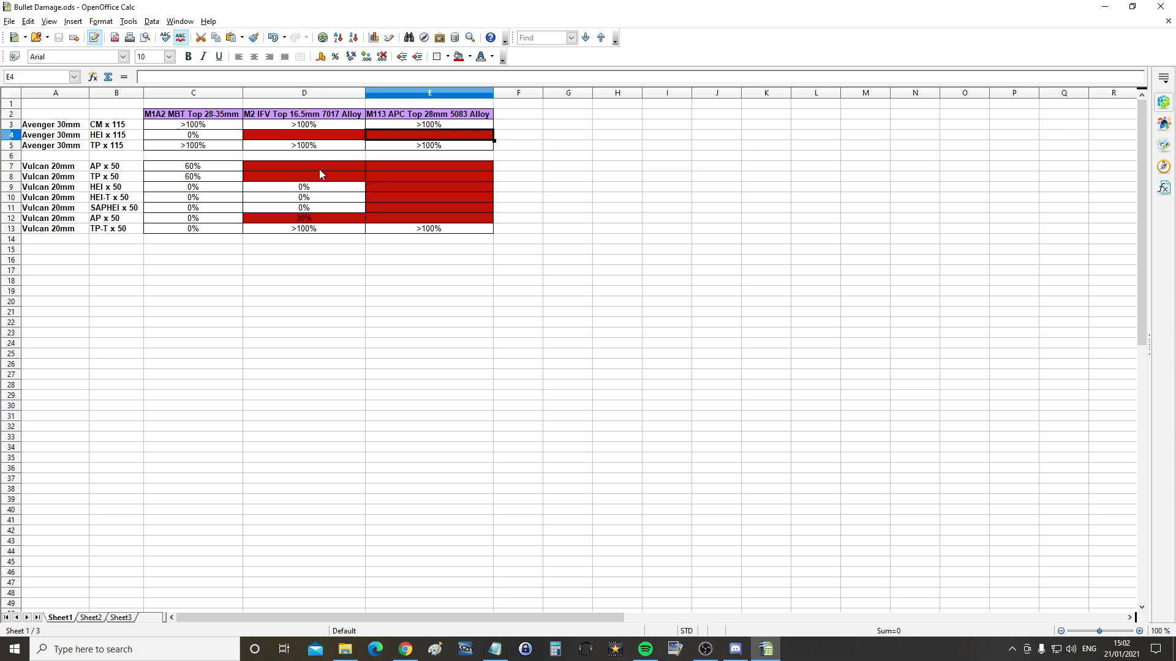
- Select the red M113 SAPHEI cell and the red 30% M2 IFV result cell
click(428, 208)
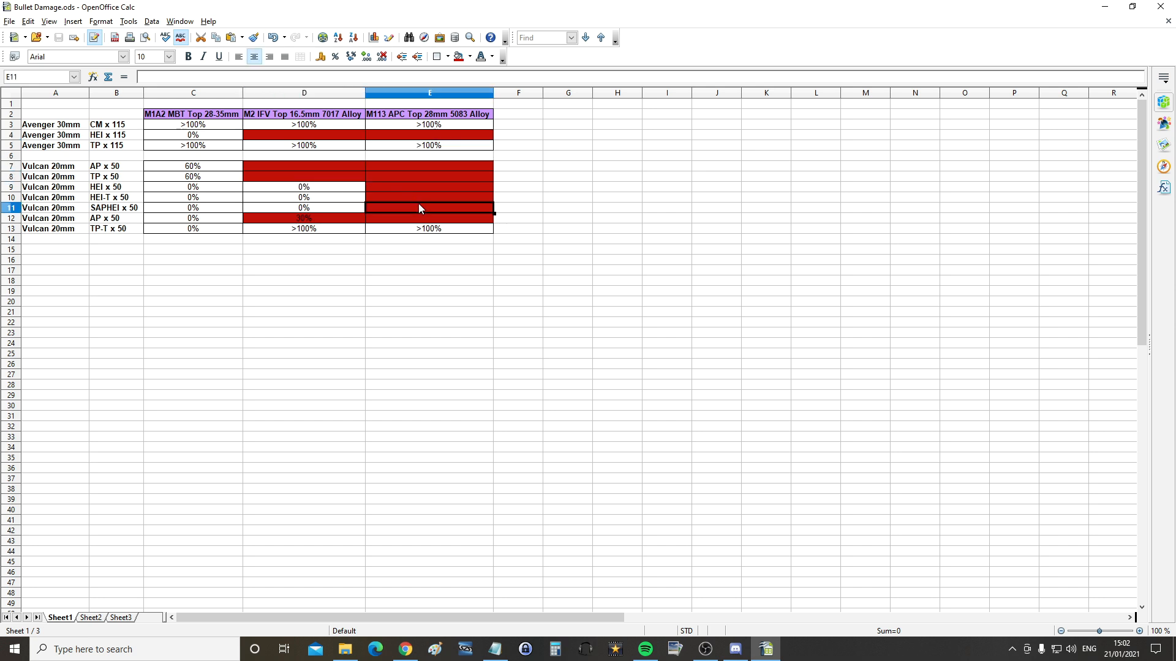
click(304, 218)
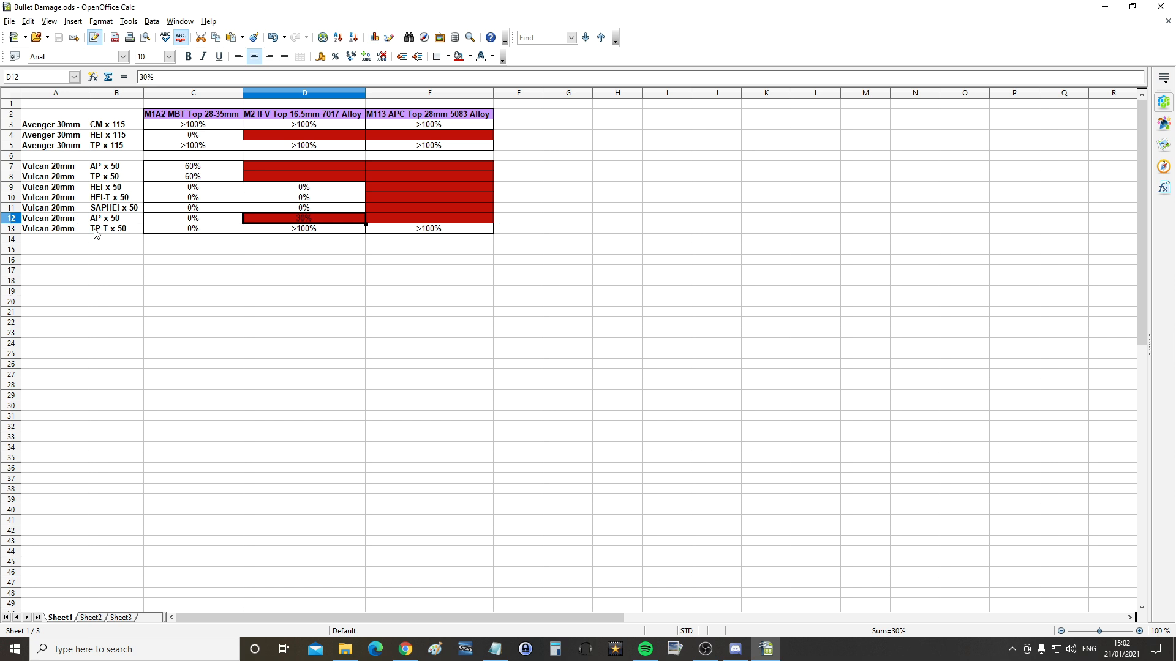
mouse_move(315, 235)
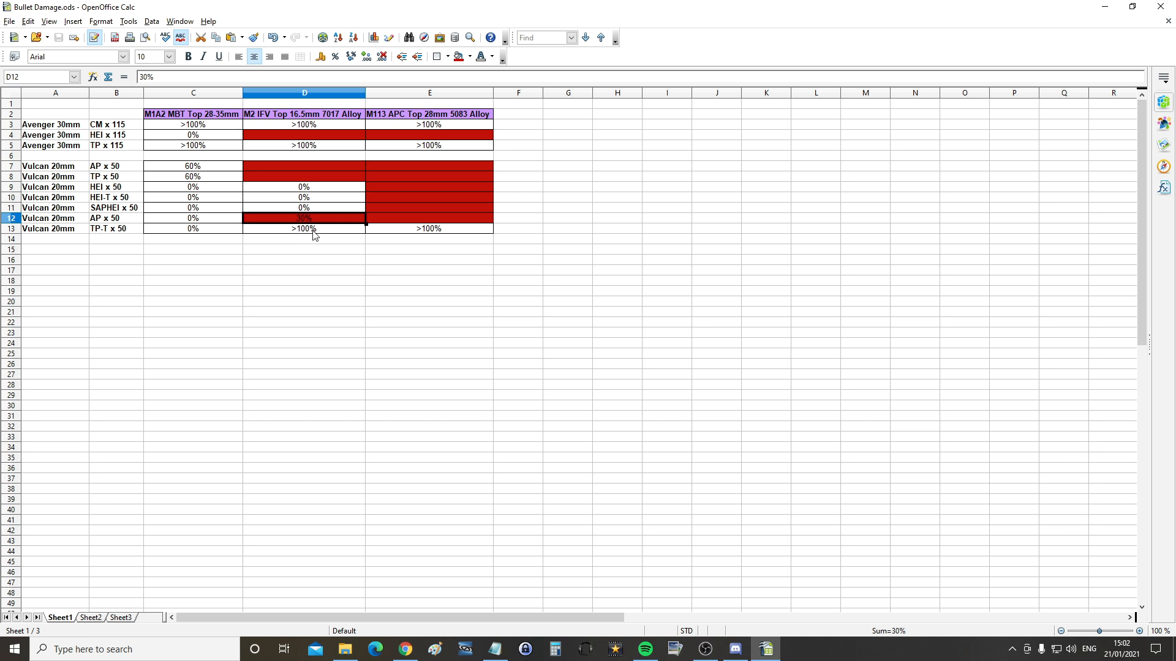
mouse_move(318, 223)
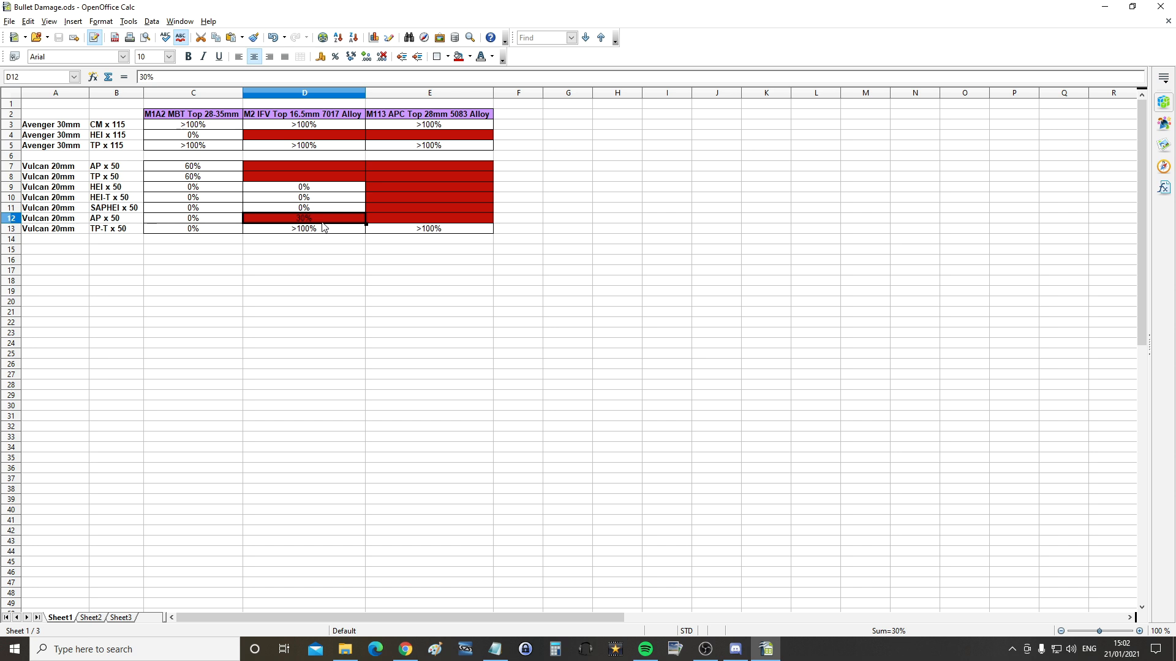
mouse_move(314, 223)
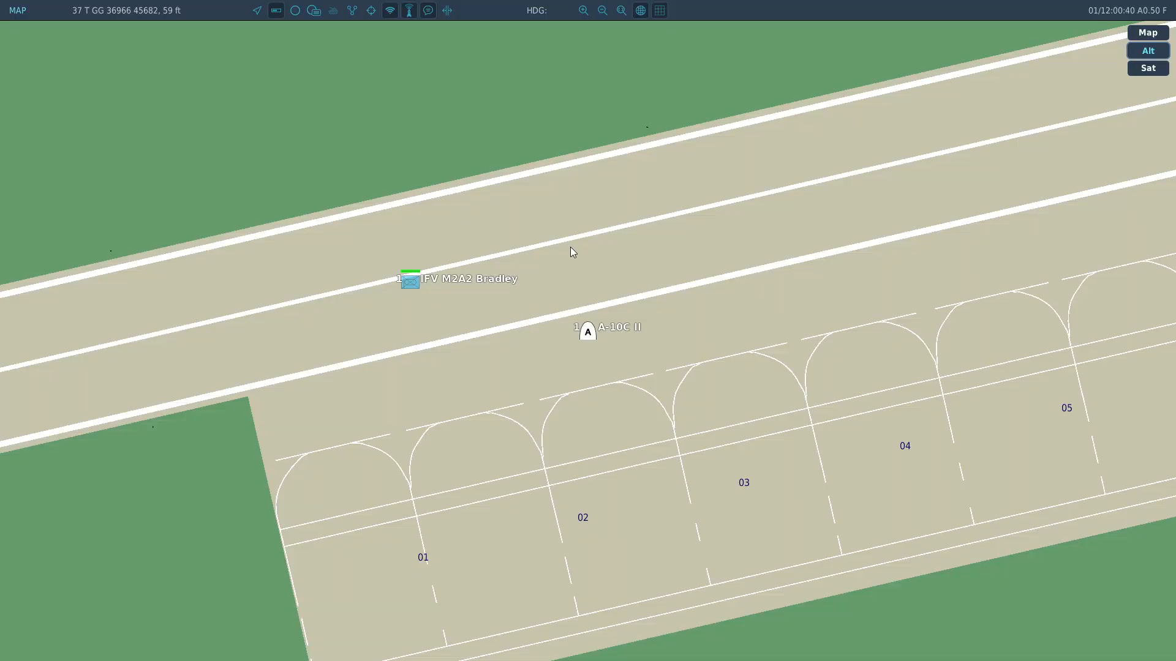
- Bring up the DCS World mission map around the IFV M2A2 Bradley and A-10C II
click(410, 281)
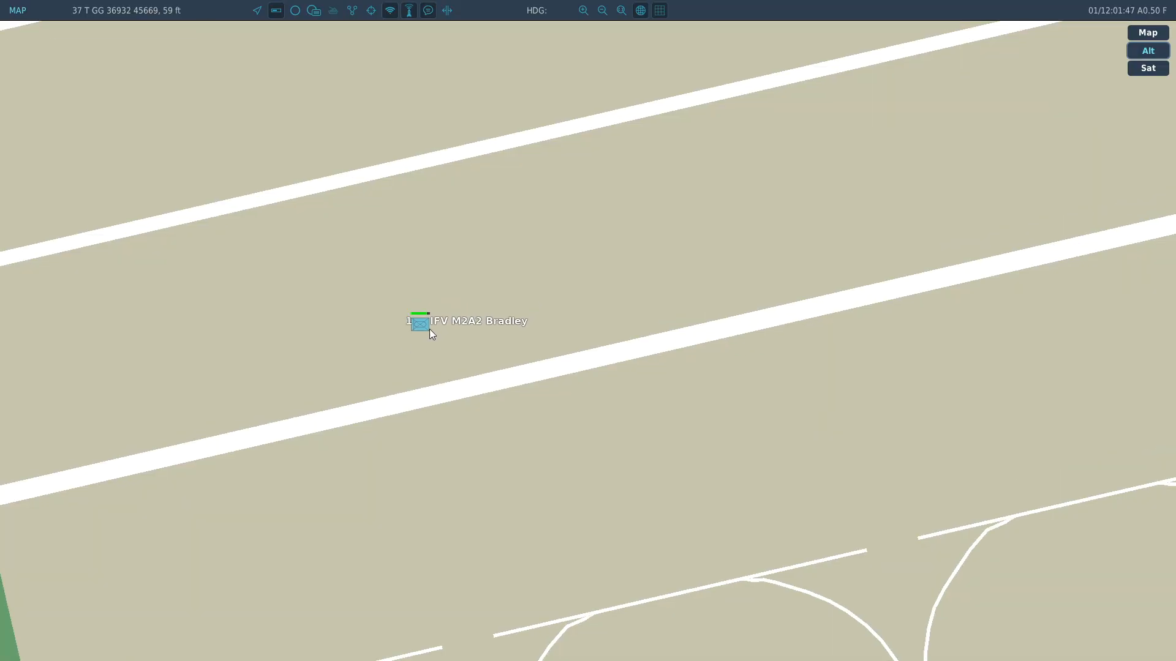
- Pick out the IFV M2A2 Bradley target on the runway in the F10 map
click(420, 324)
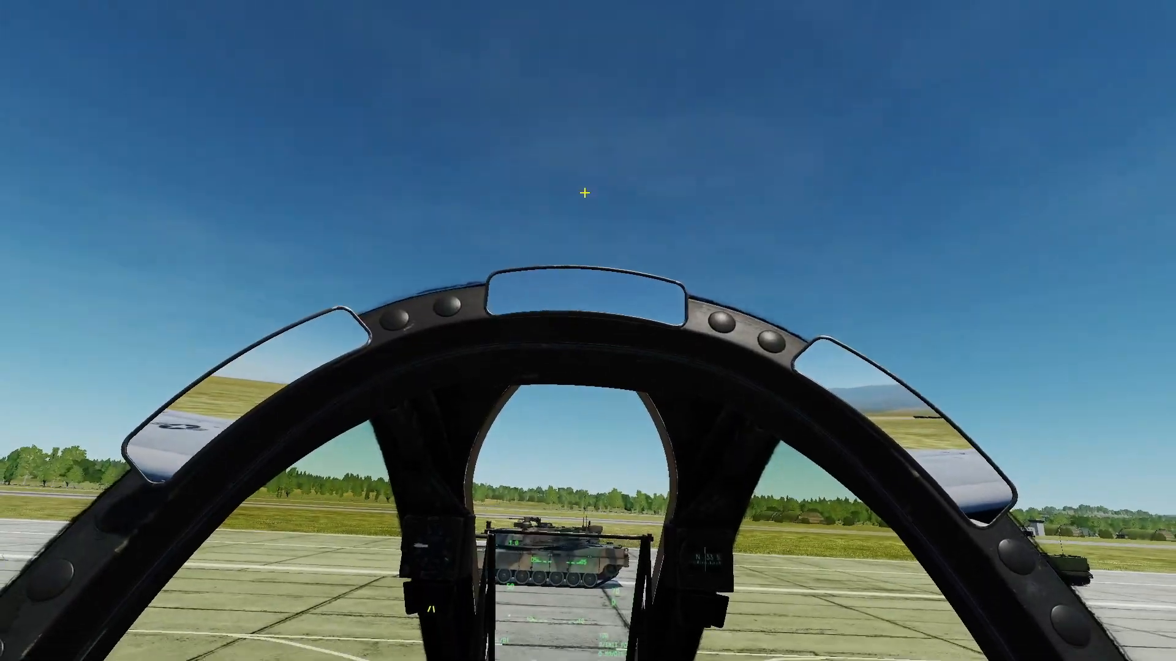
- Zoom the cockpit view toward the M1A2 tank on the runway
scroll(down, 3)
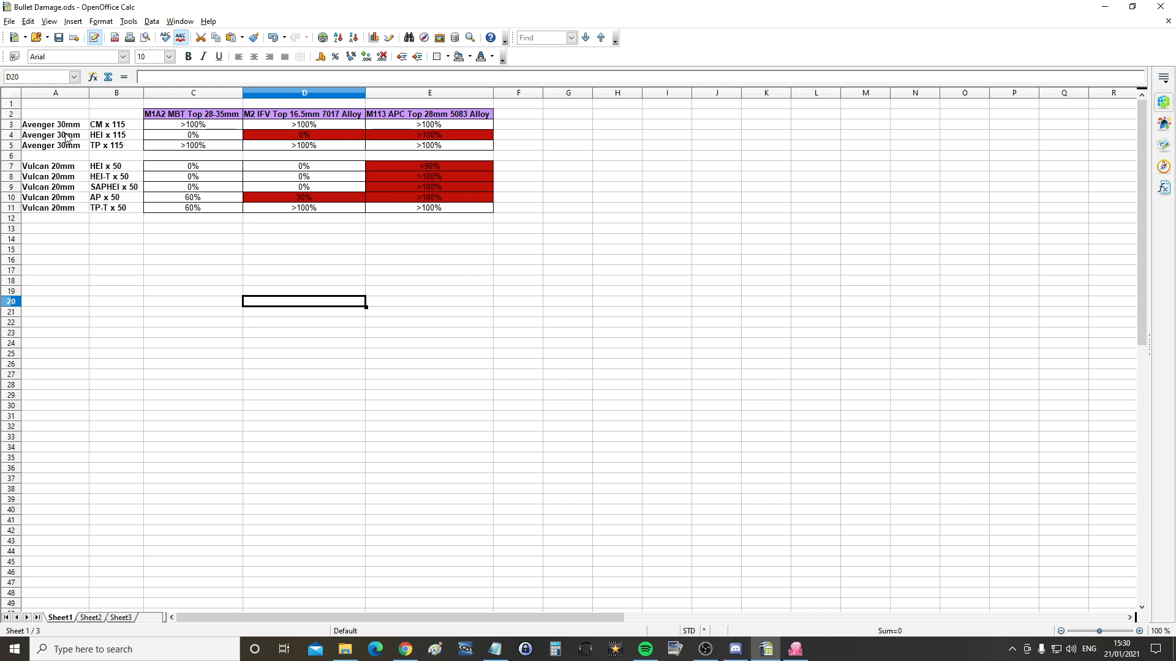
click(117, 134)
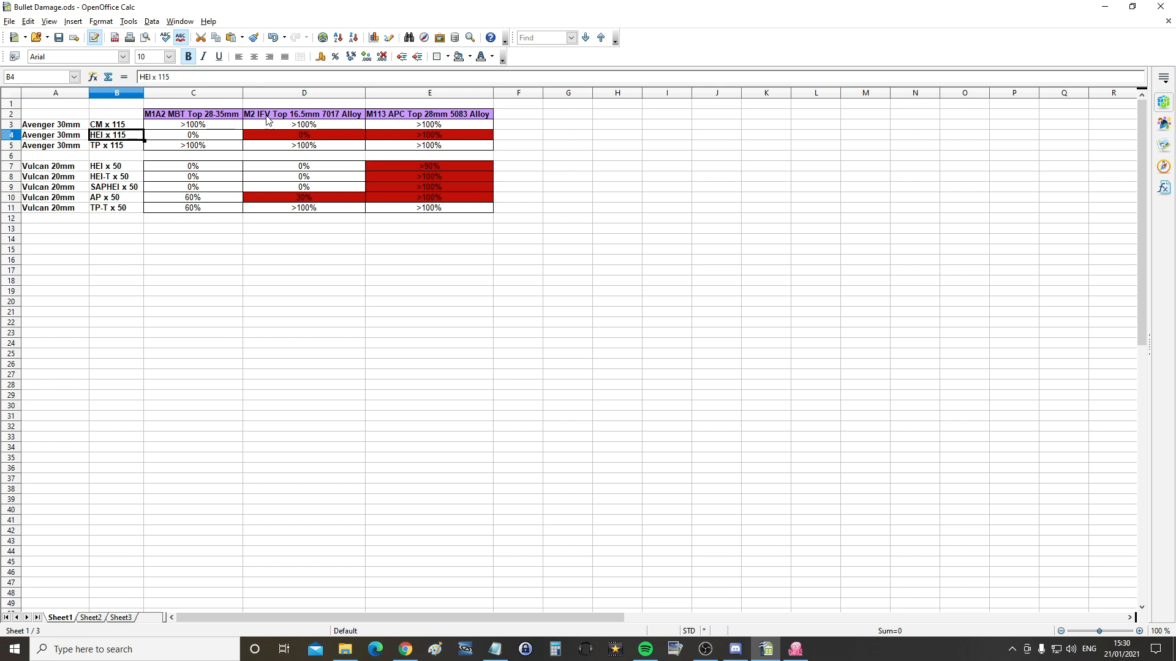
click(304, 112)
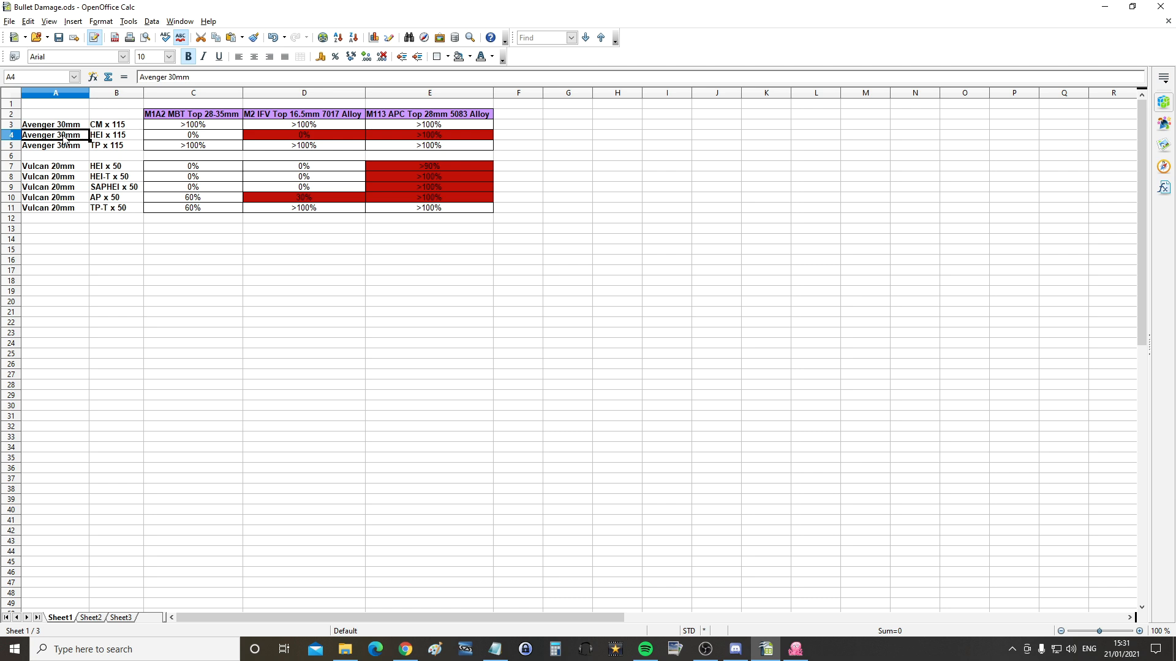
mouse_move(95, 144)
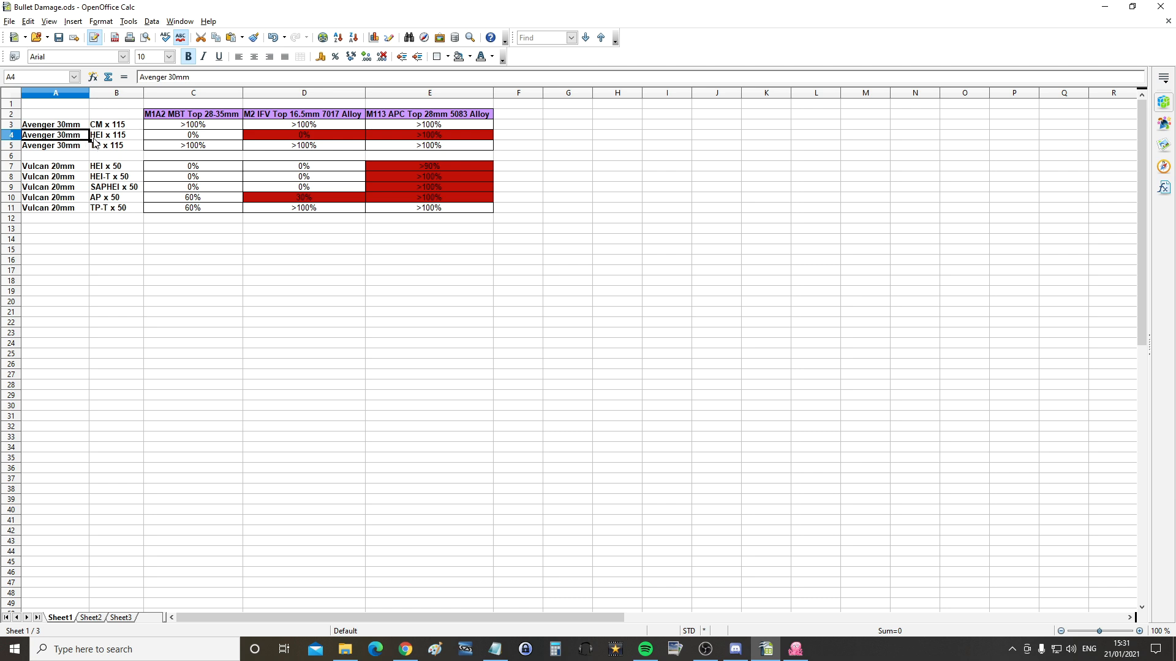
click(116, 135)
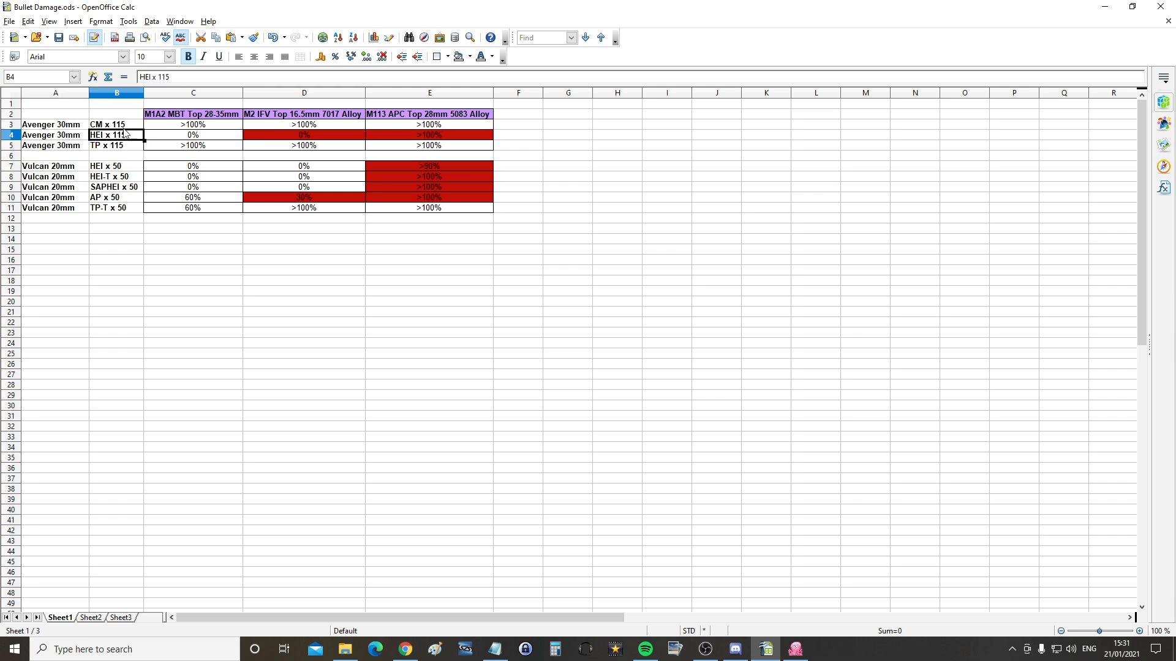
click(304, 134)
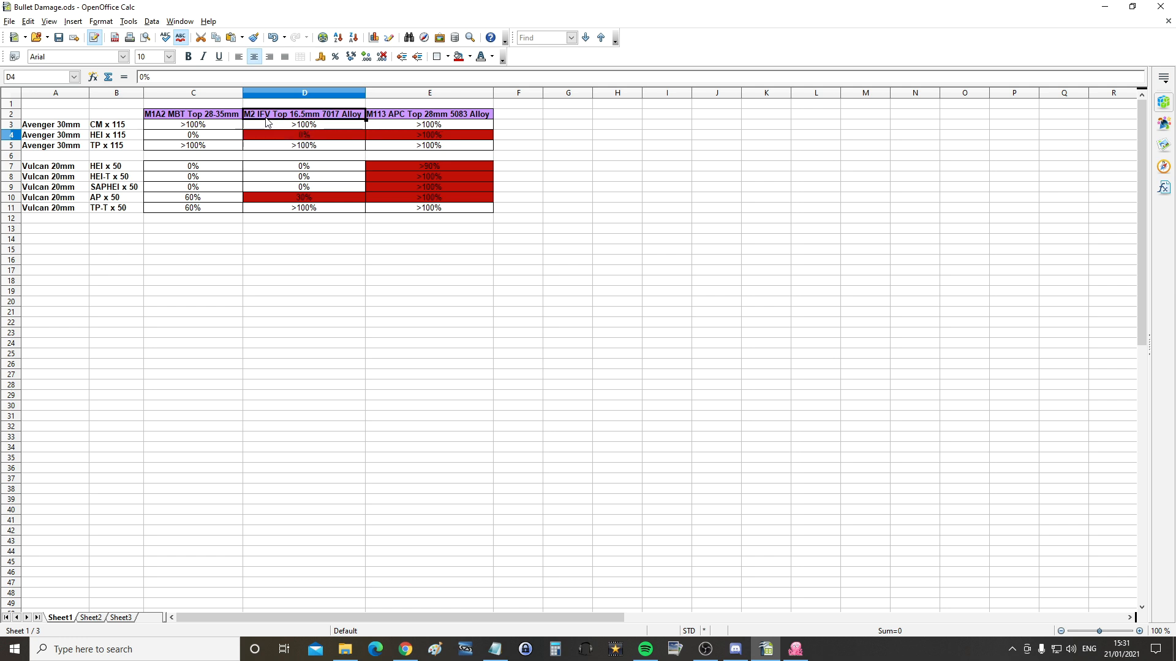
click(304, 113)
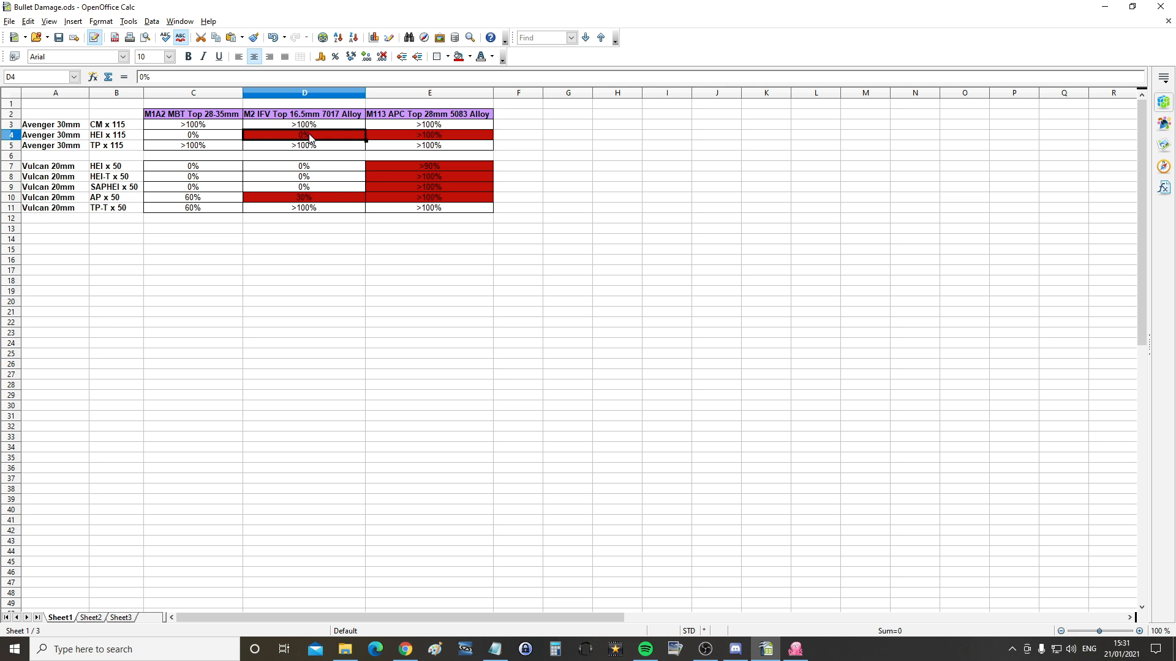
mouse_move(328, 236)
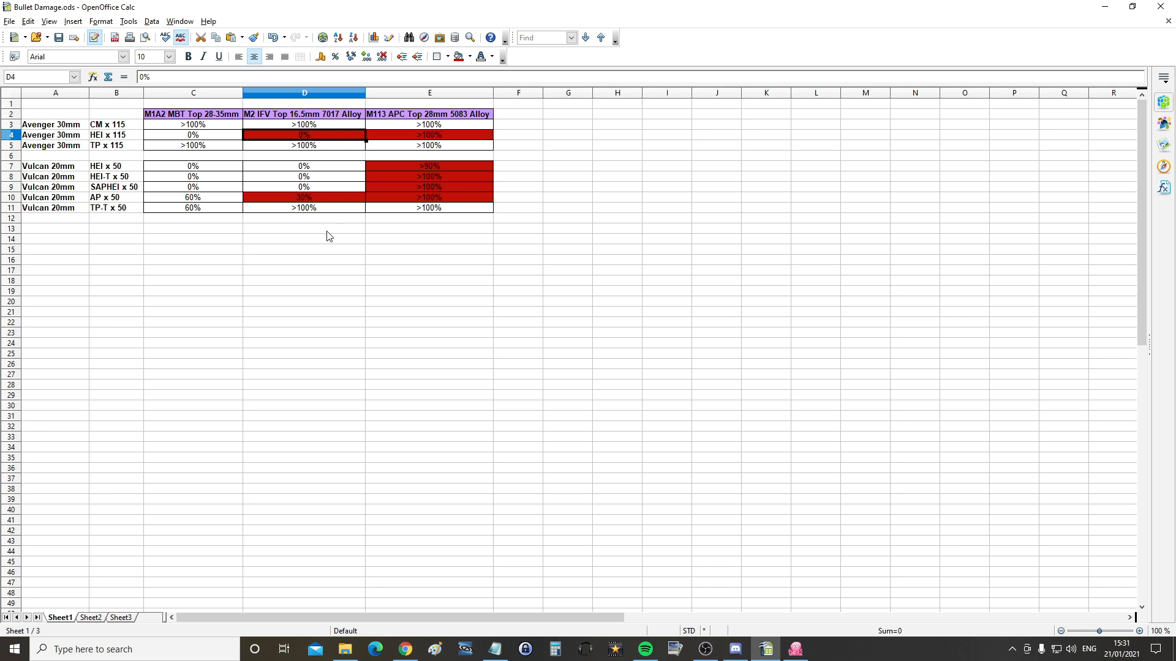
click(429, 135)
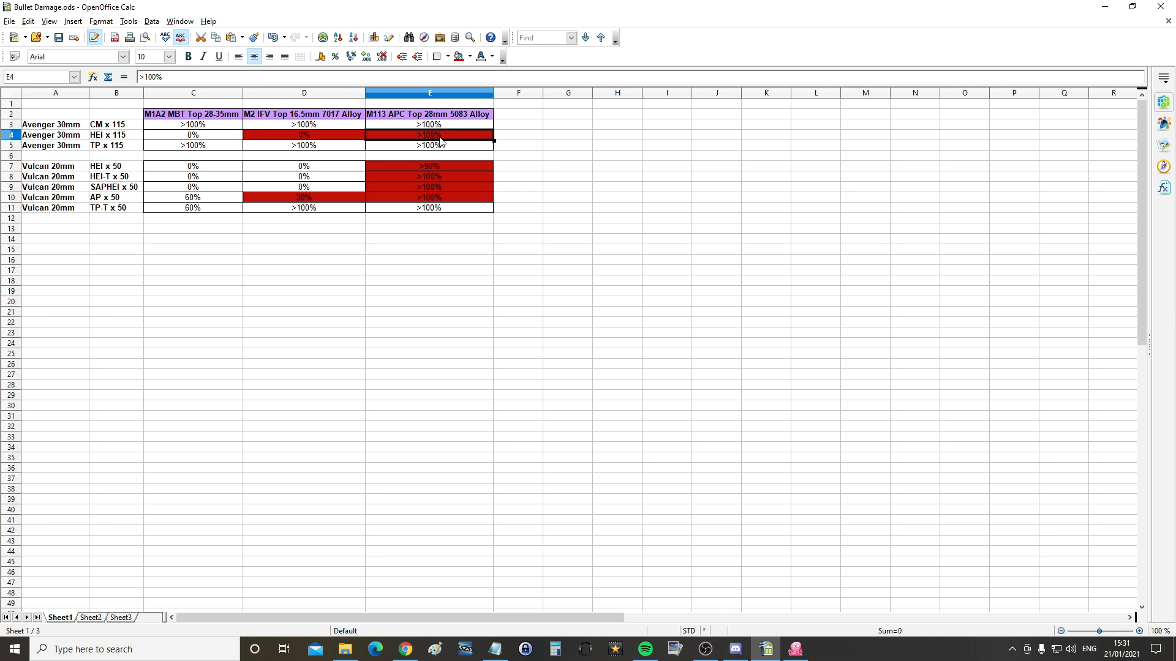
click(117, 165)
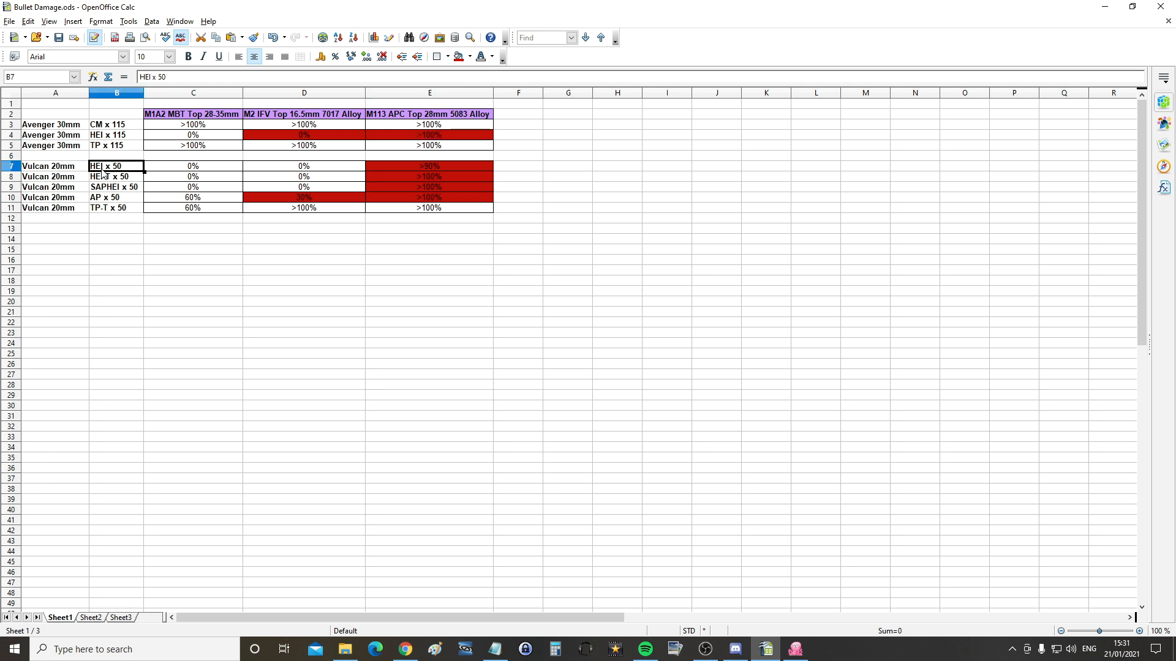
click(304, 166)
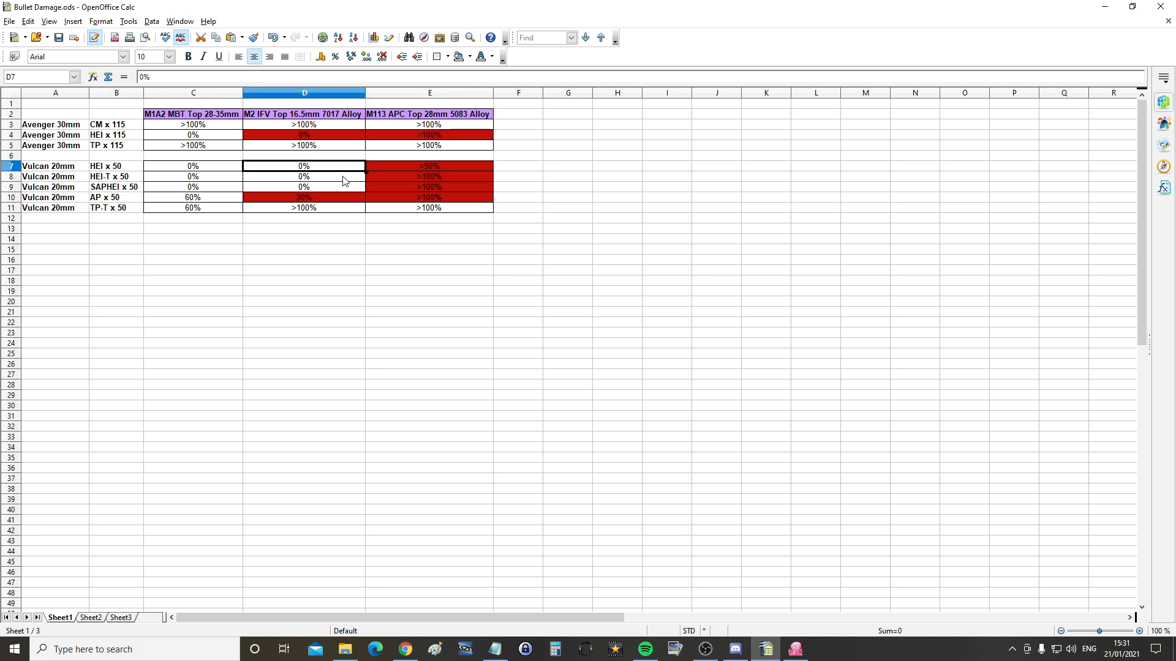
click(429, 166)
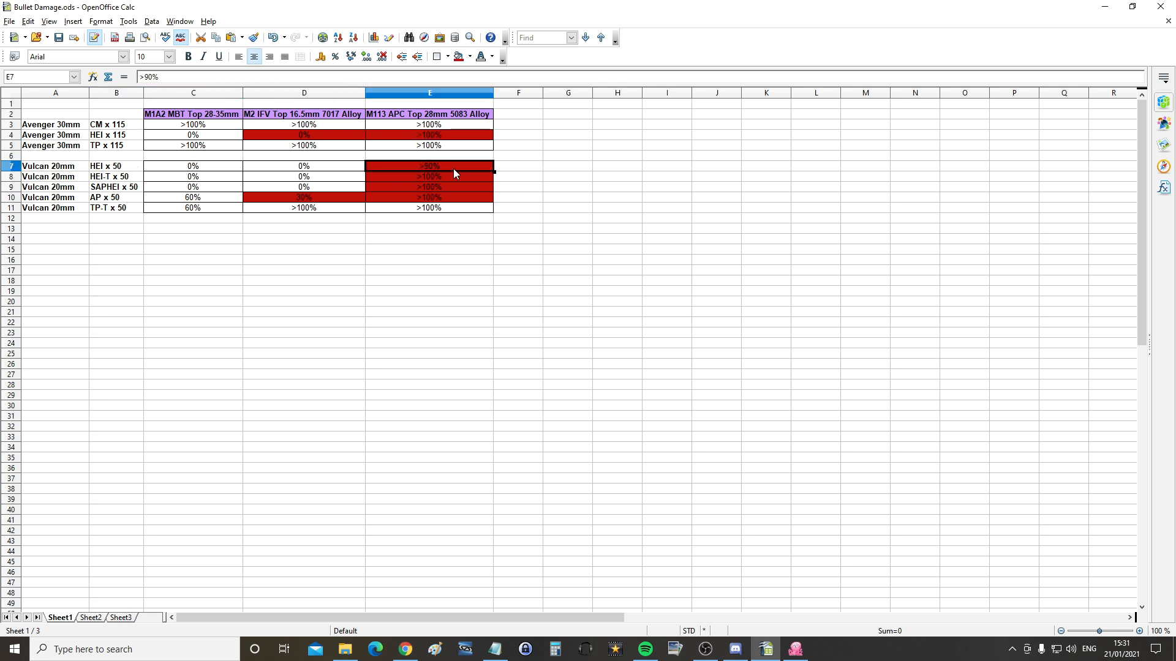
mouse_move(439, 175)
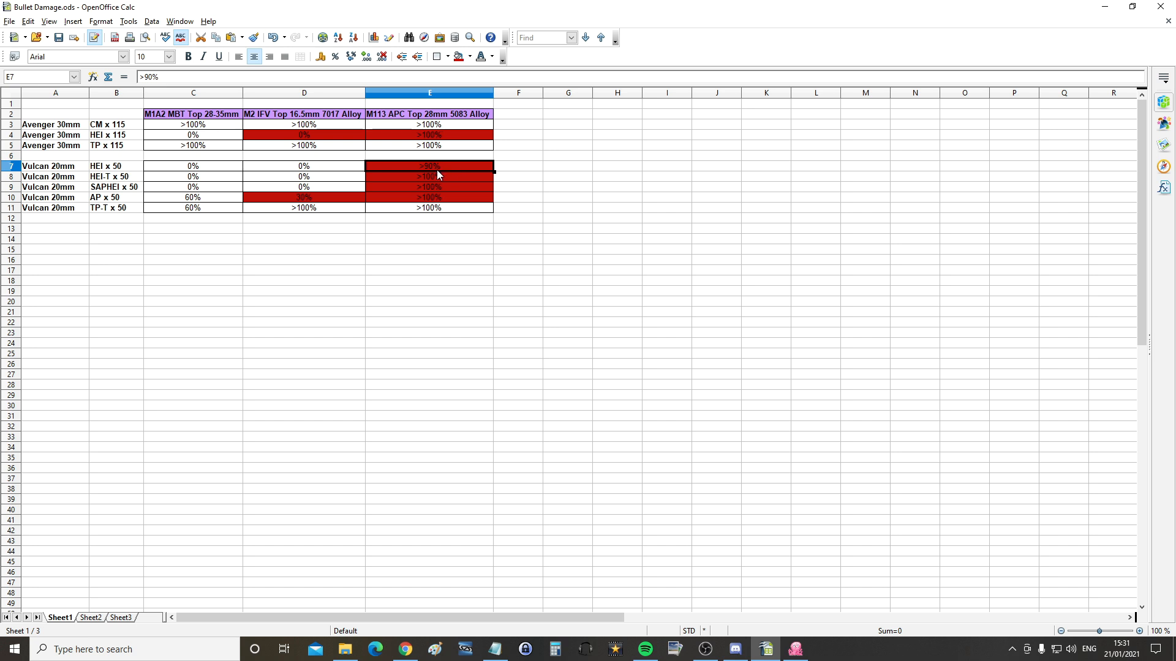
mouse_move(444, 173)
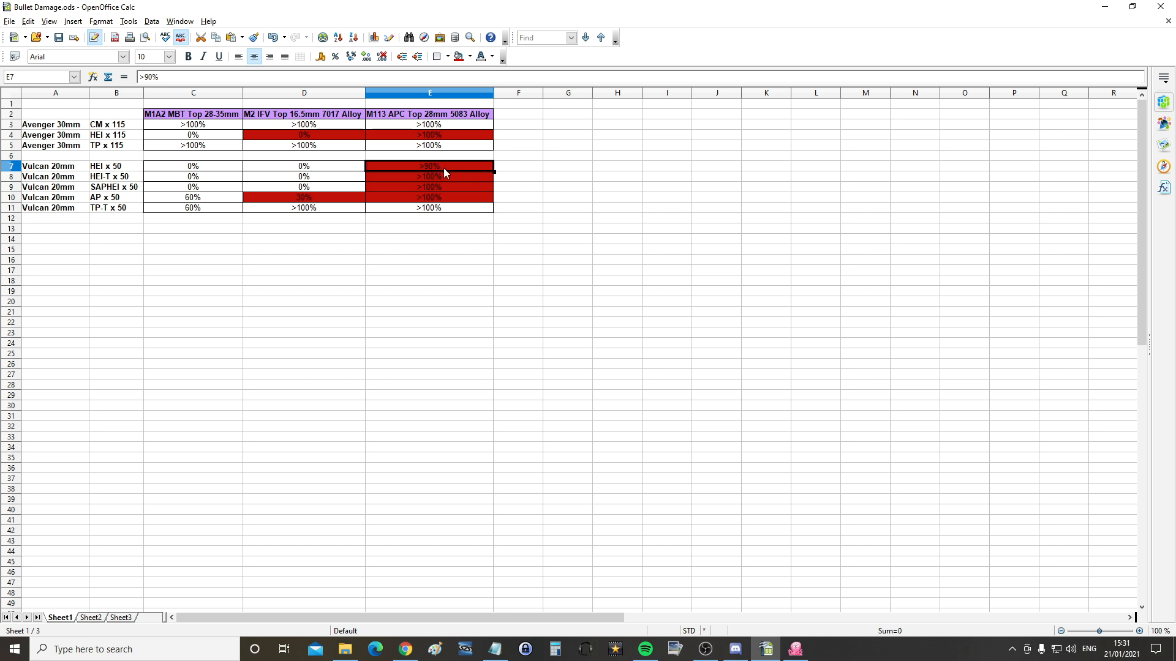
mouse_move(444, 158)
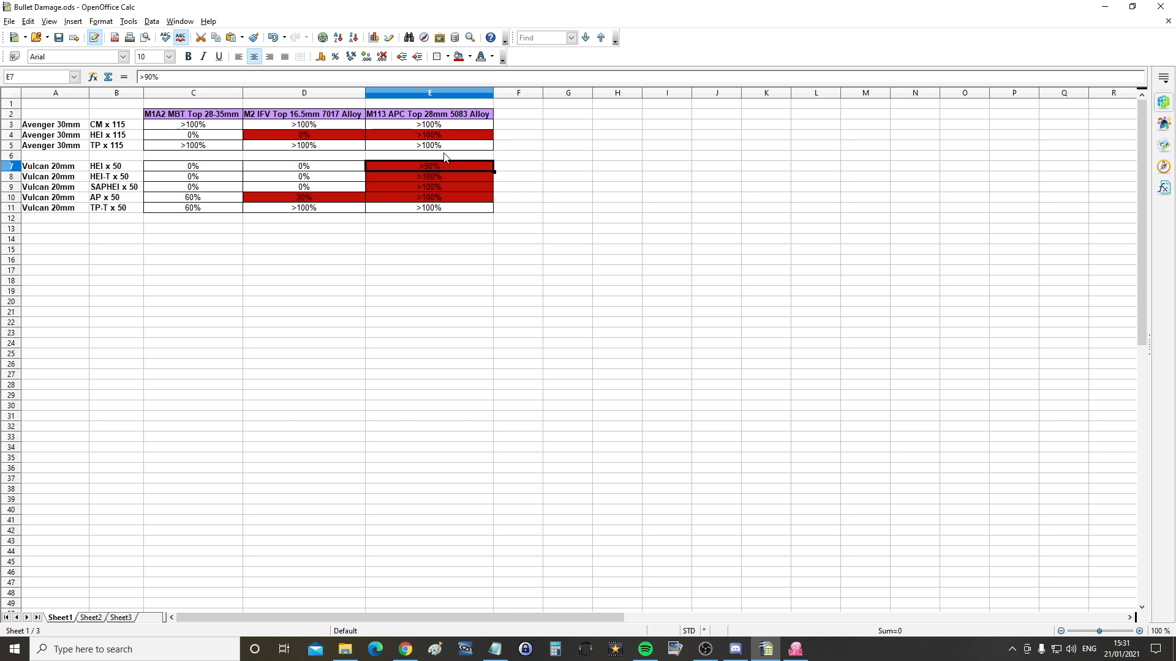
click(430, 177)
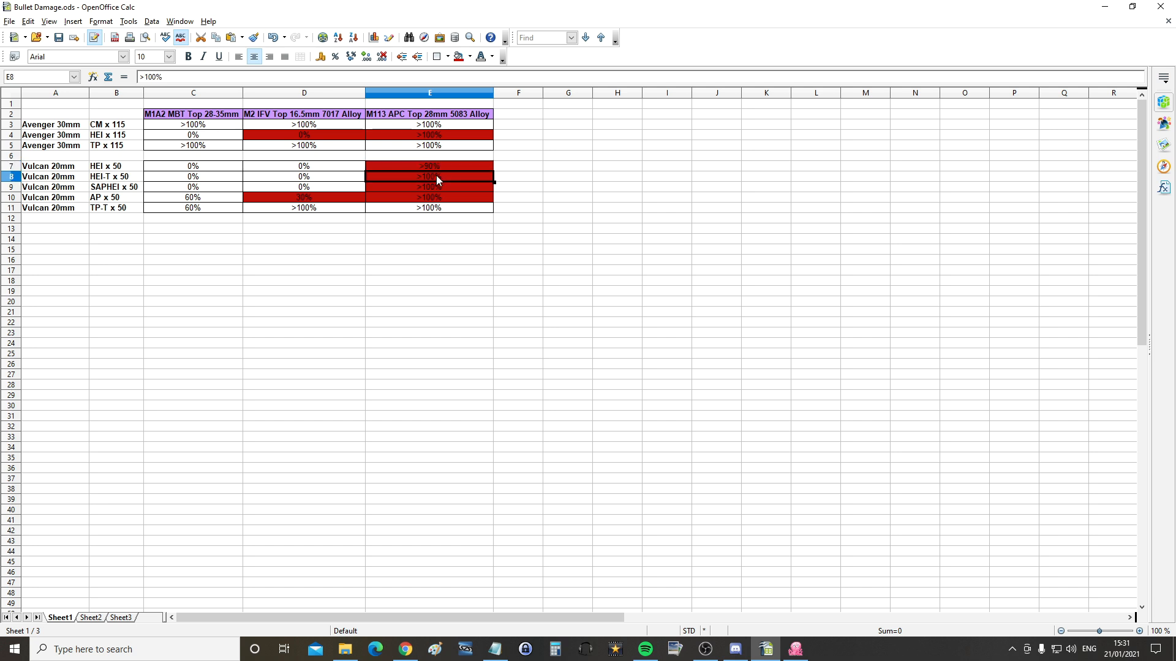
click(429, 166)
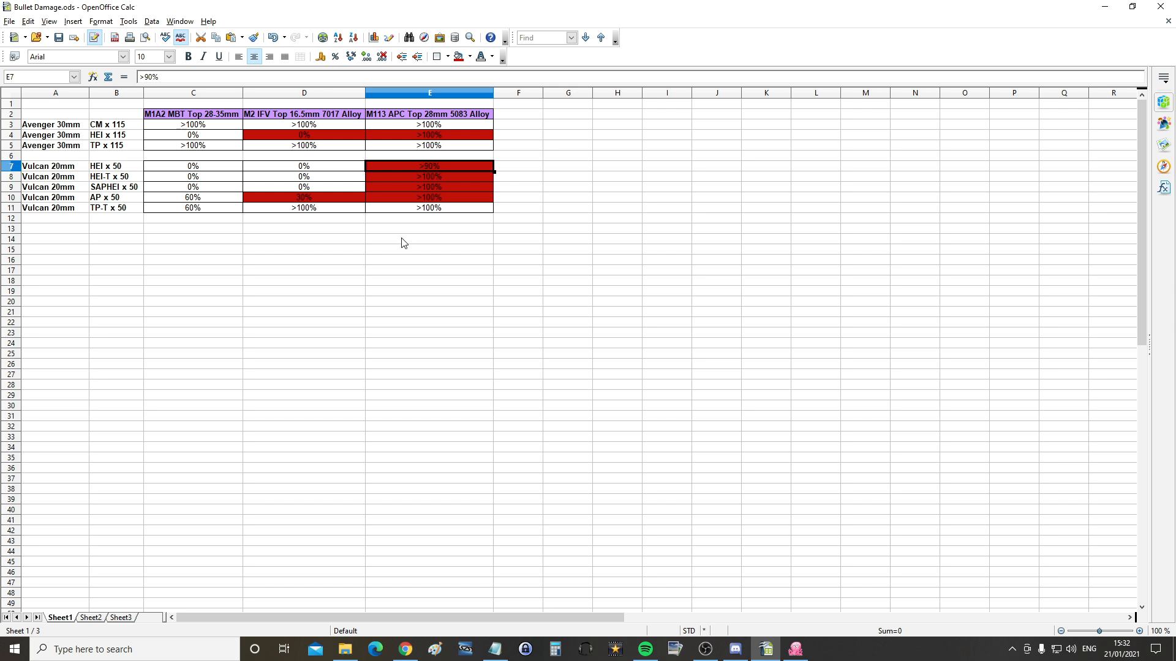
mouse_move(475, 196)
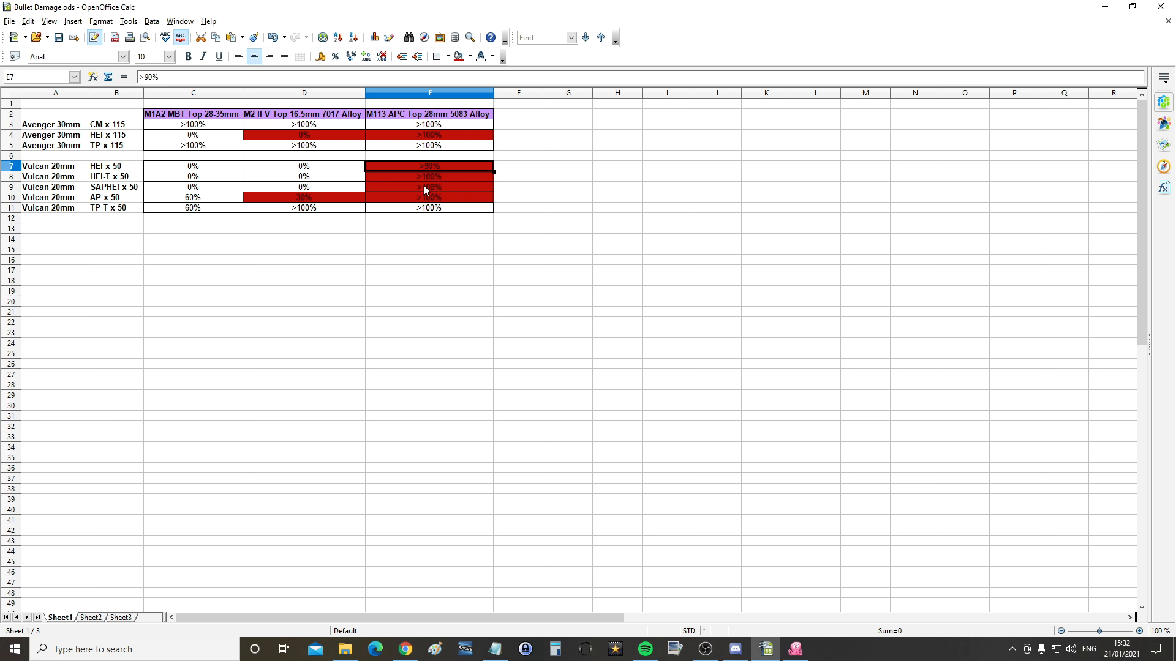
click(429, 176)
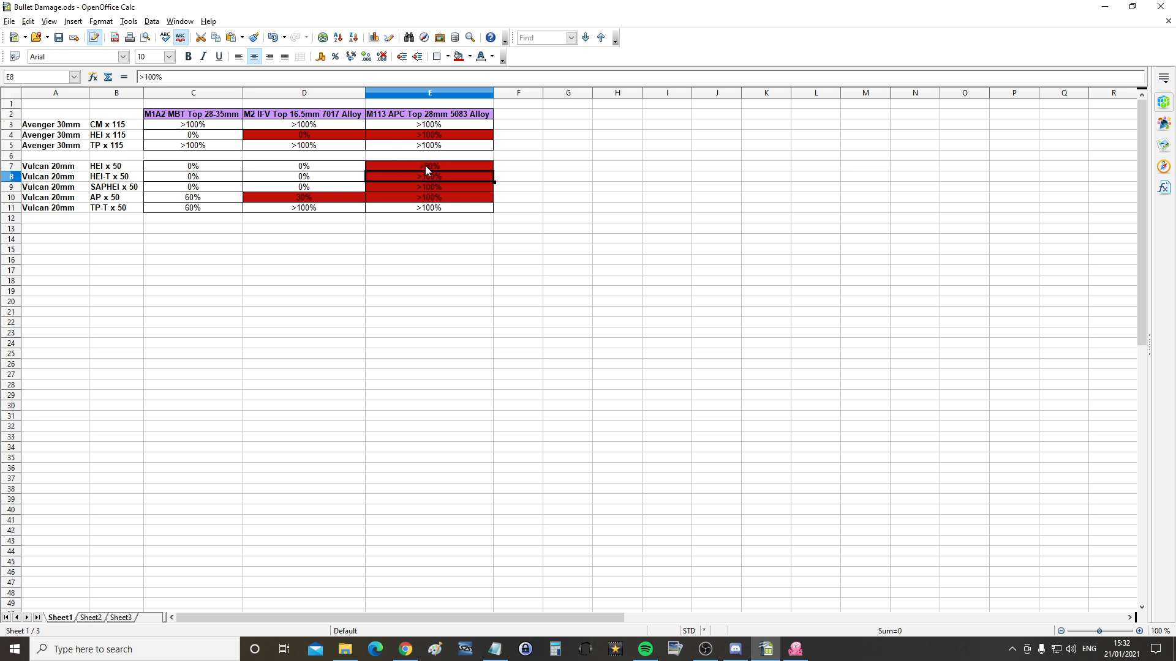
mouse_move(469, 168)
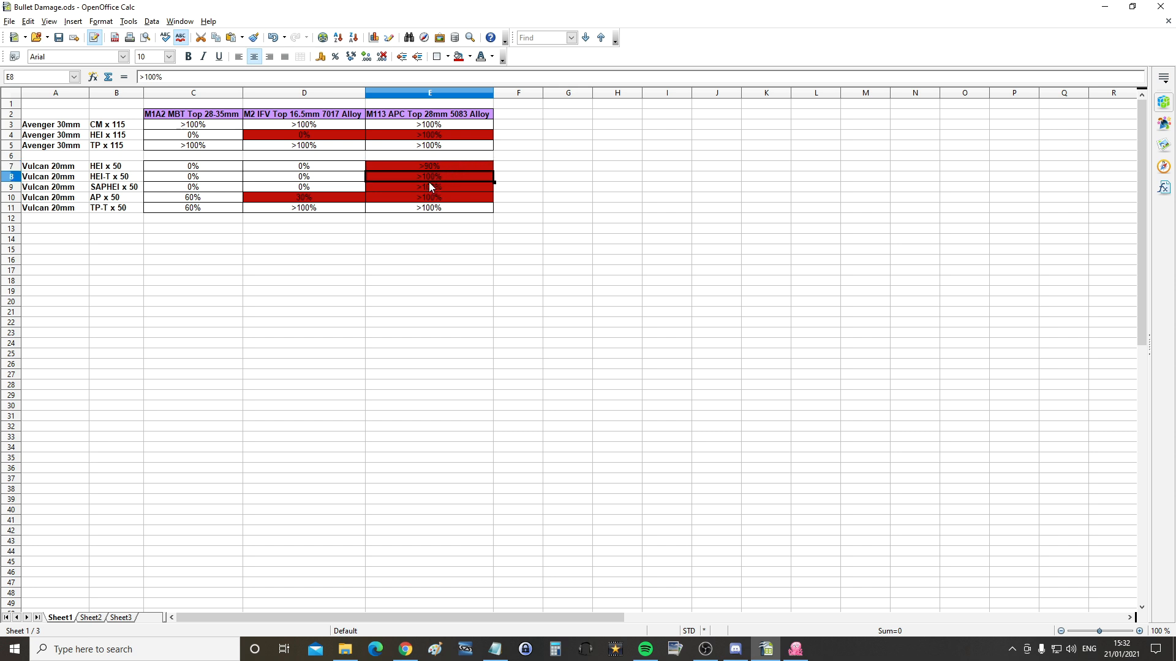
mouse_move(96, 185)
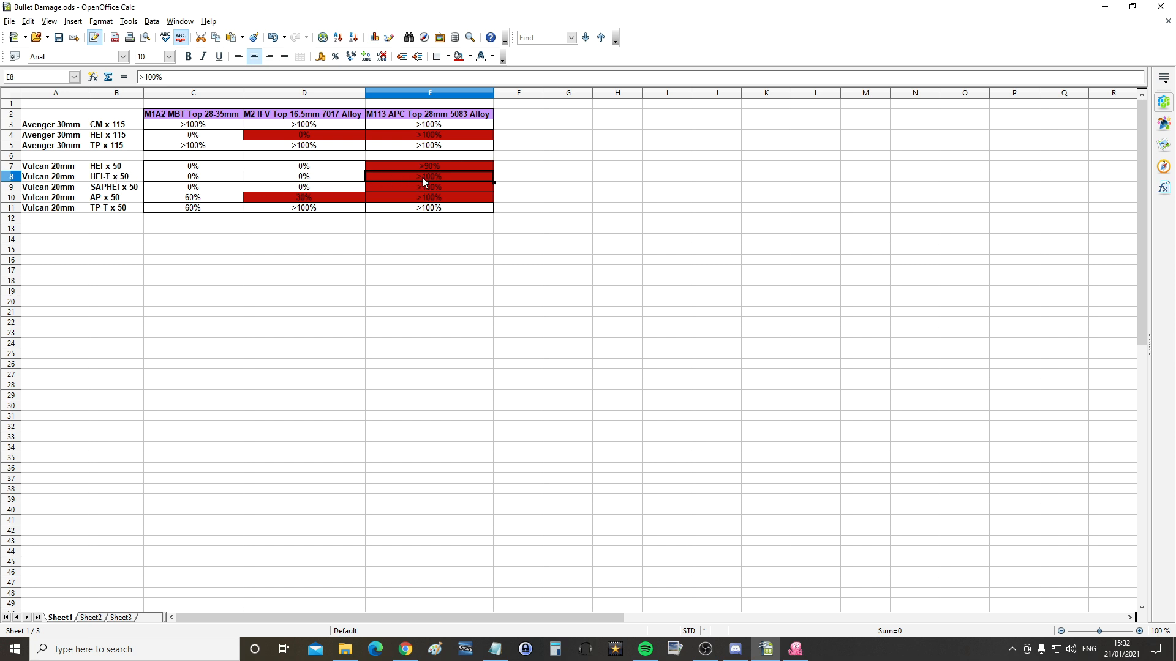
mouse_move(438, 182)
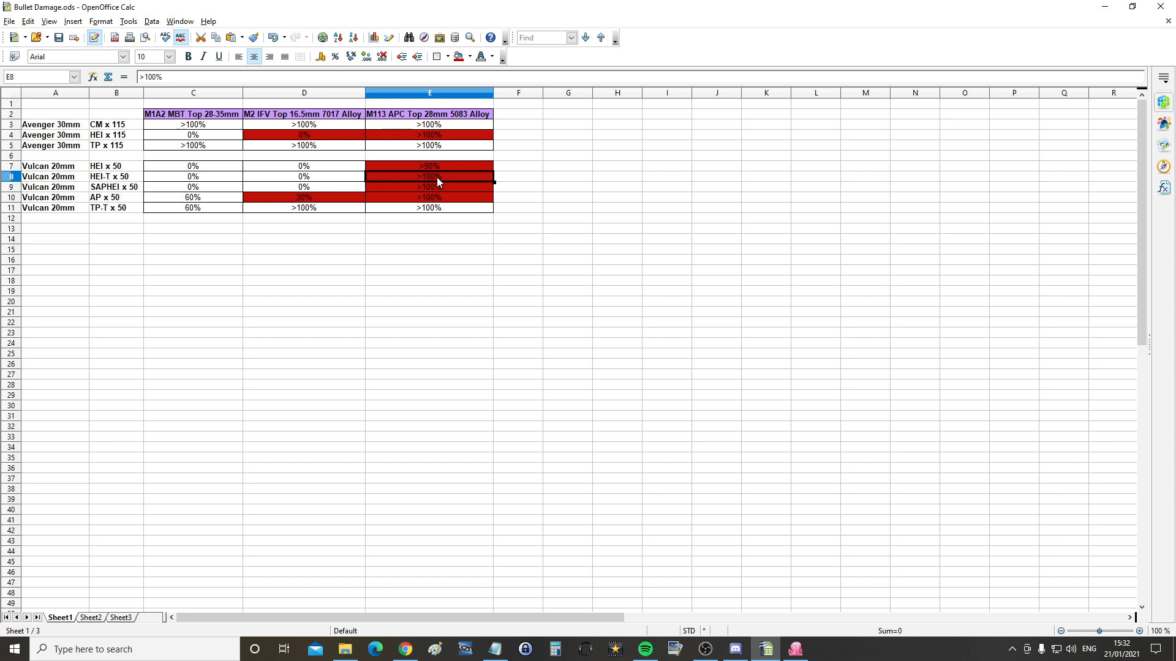
click(429, 166)
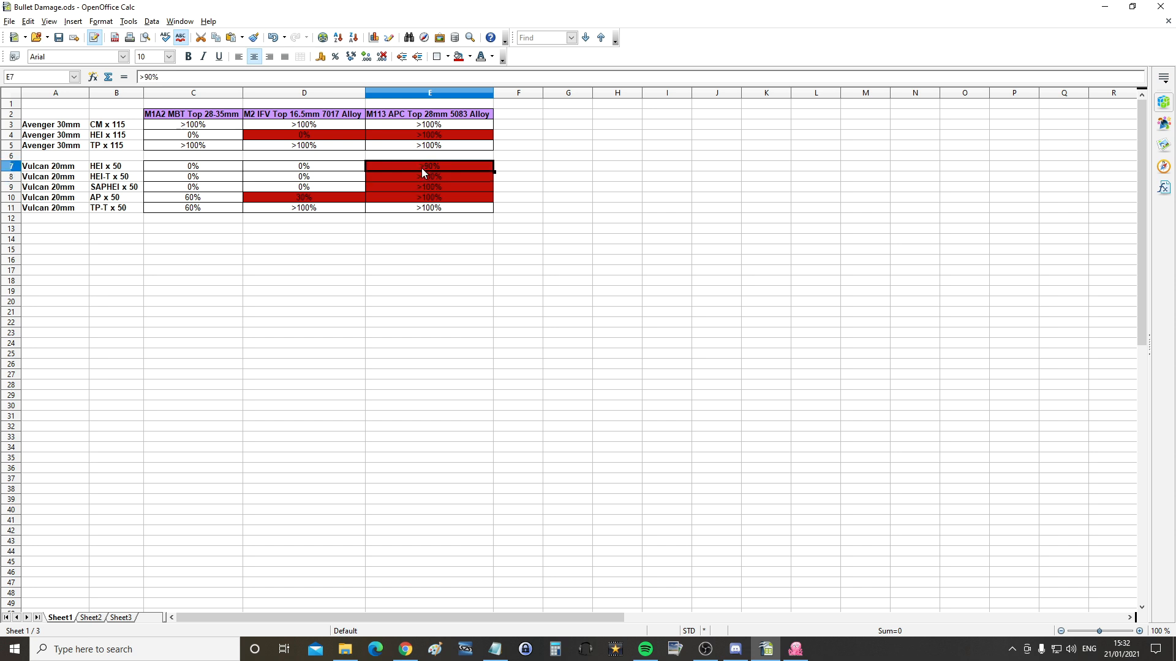
mouse_move(403, 189)
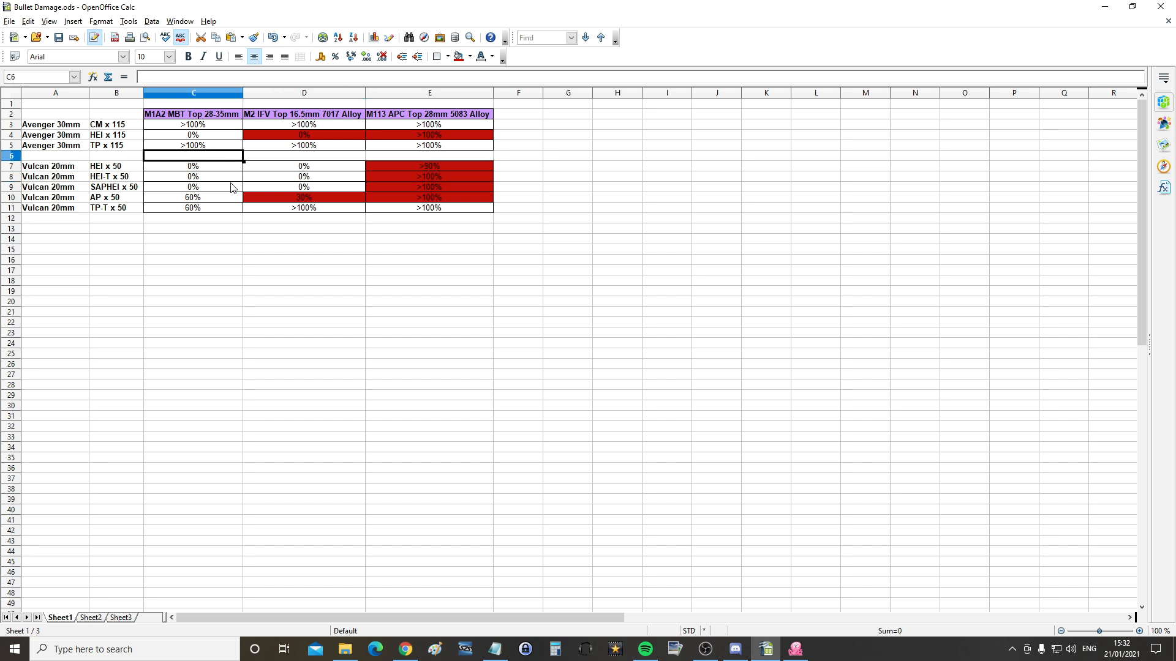
click(303, 177)
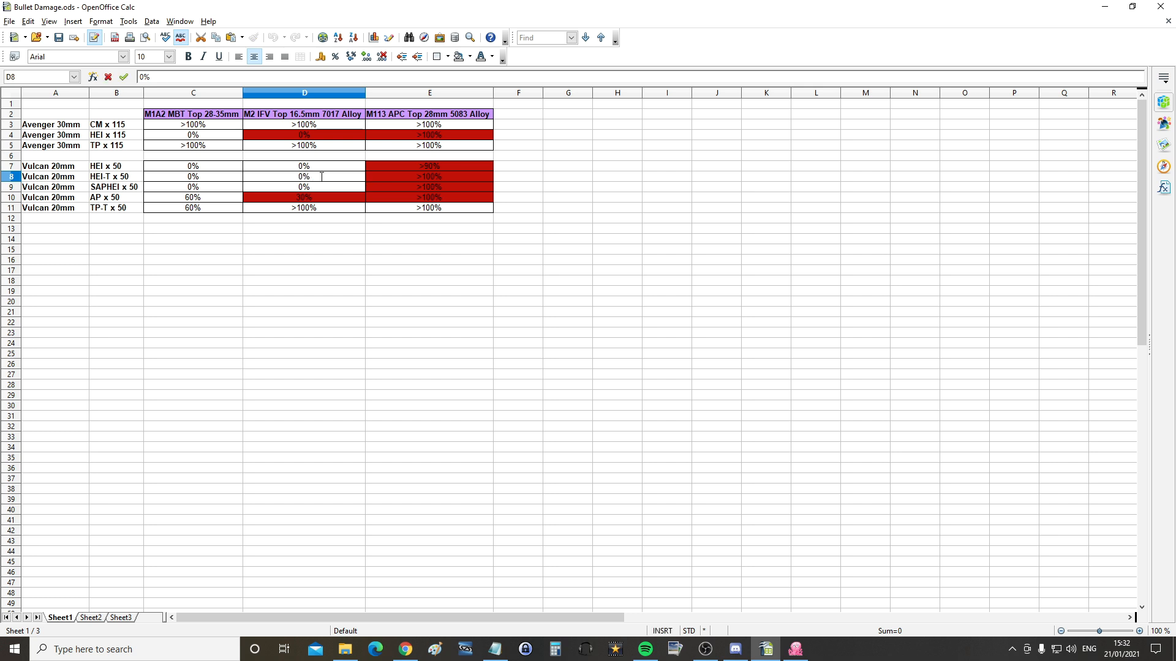
click(429, 177)
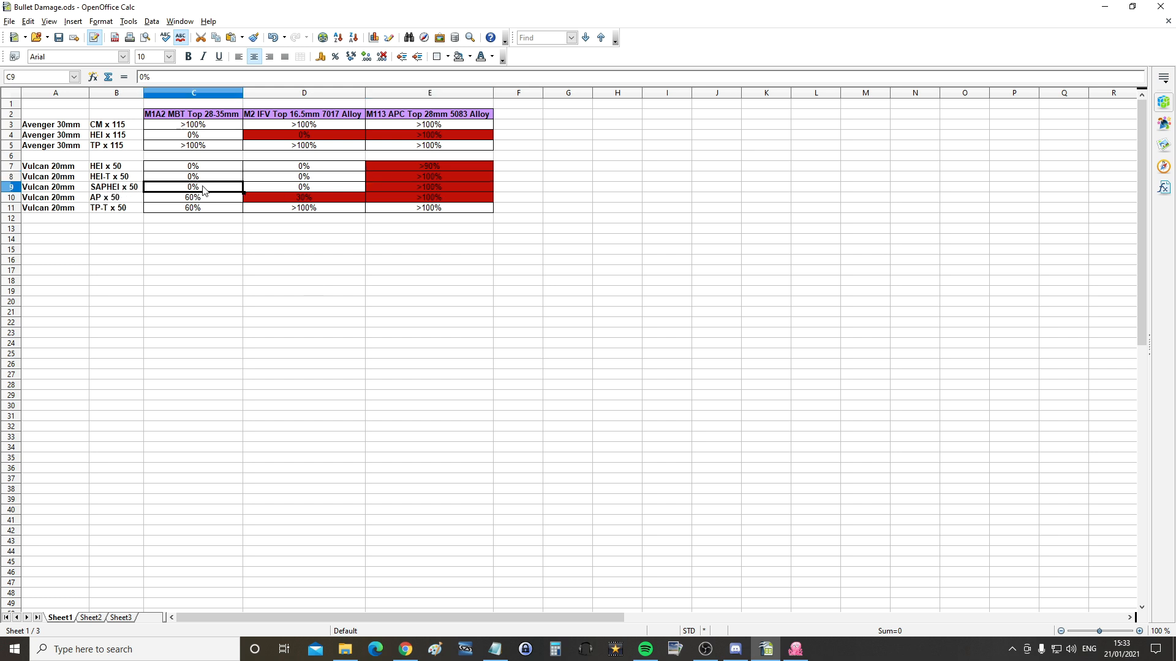
mouse_move(111, 195)
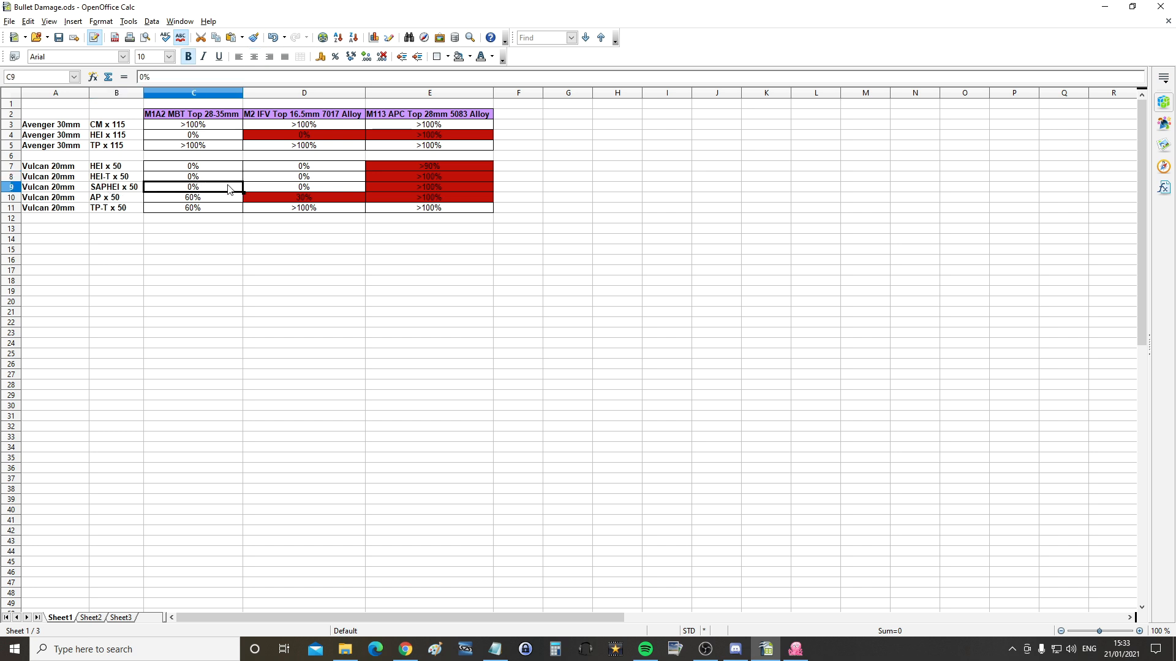
click(429, 187)
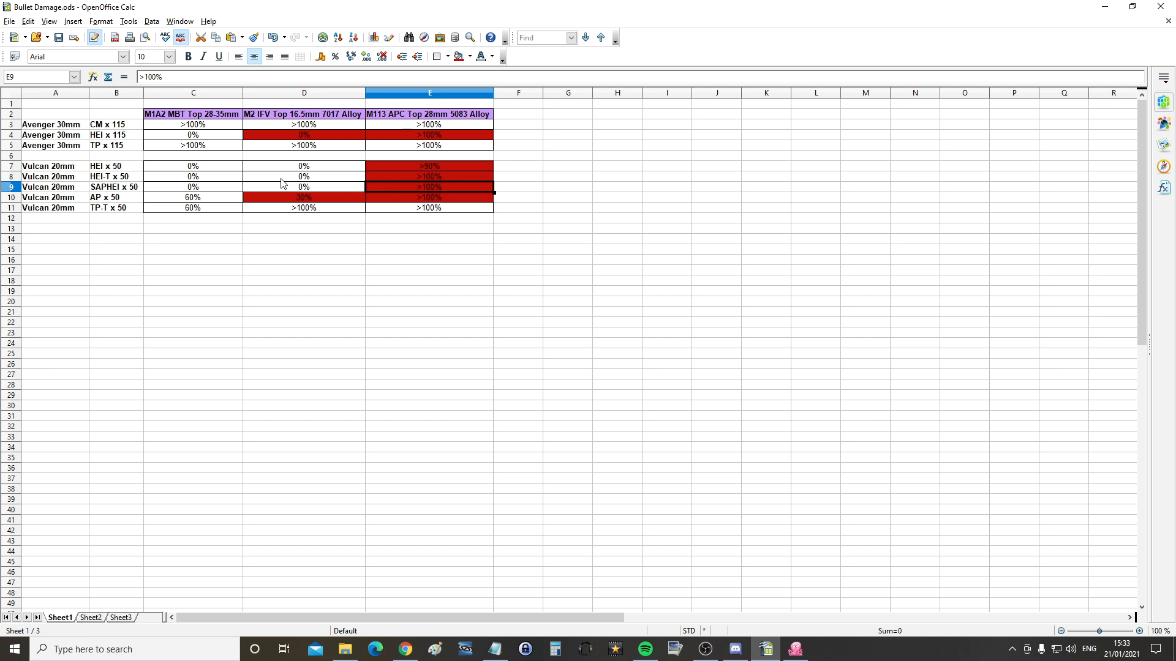
click(304, 186)
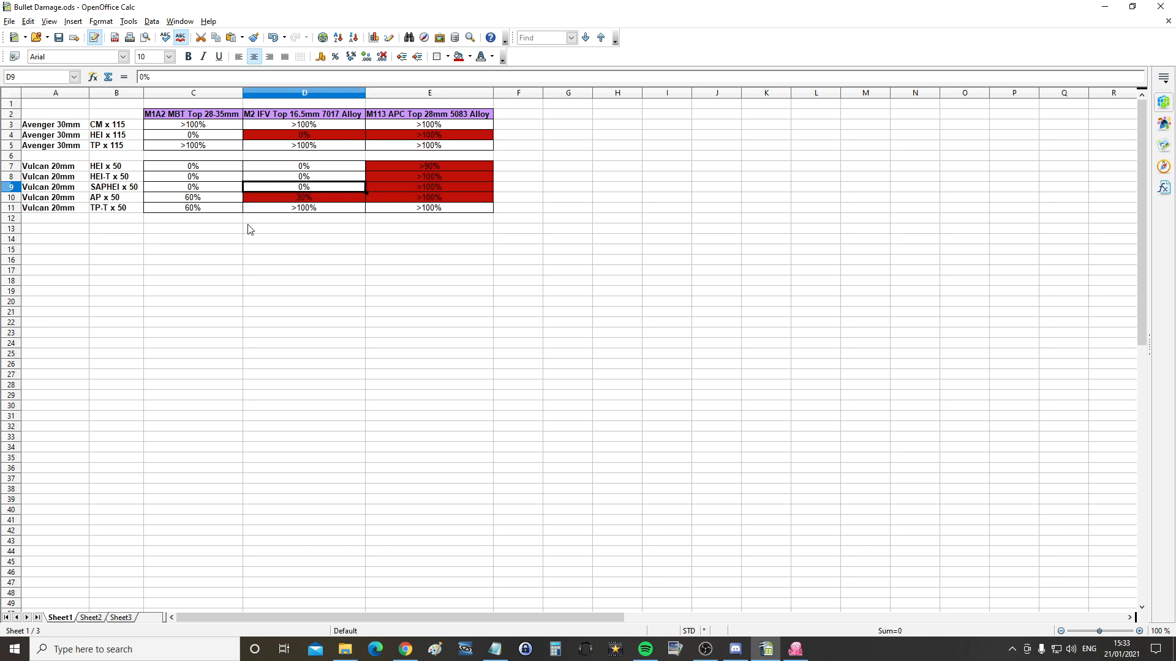
click(304, 198)
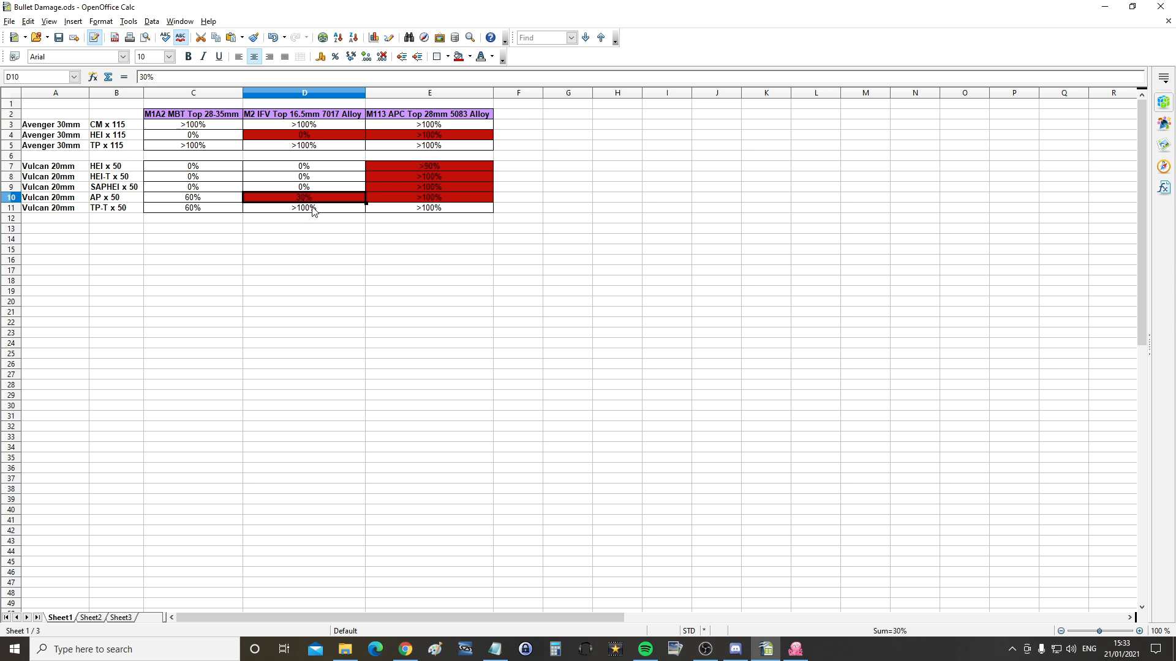
click(304, 208)
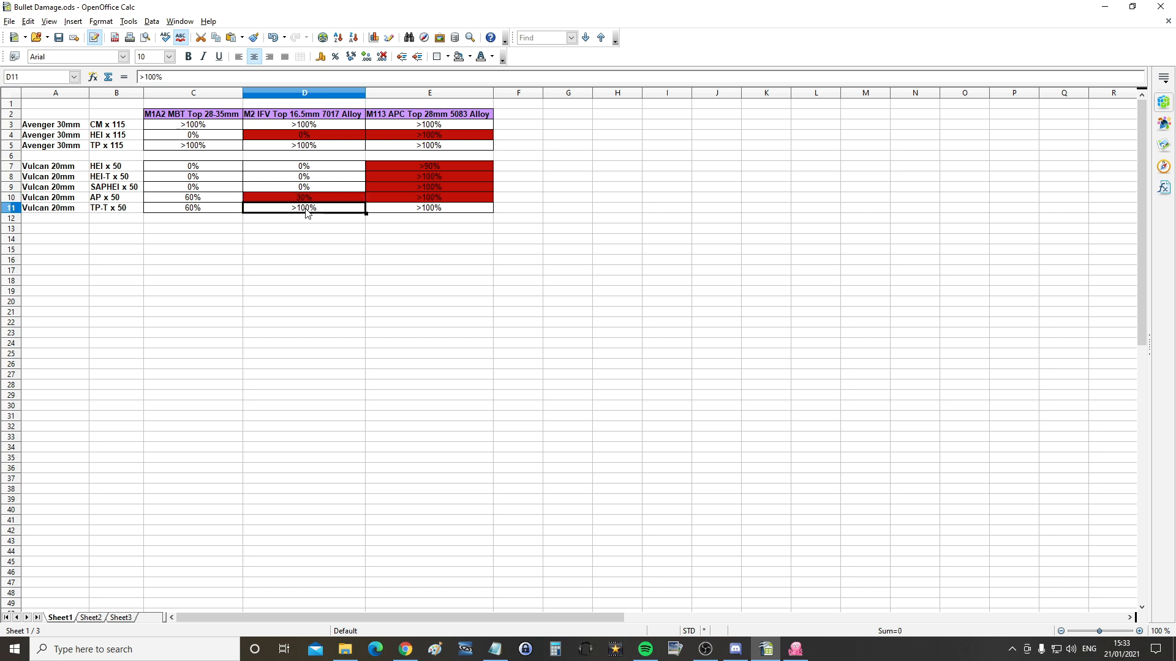
mouse_move(236, 226)
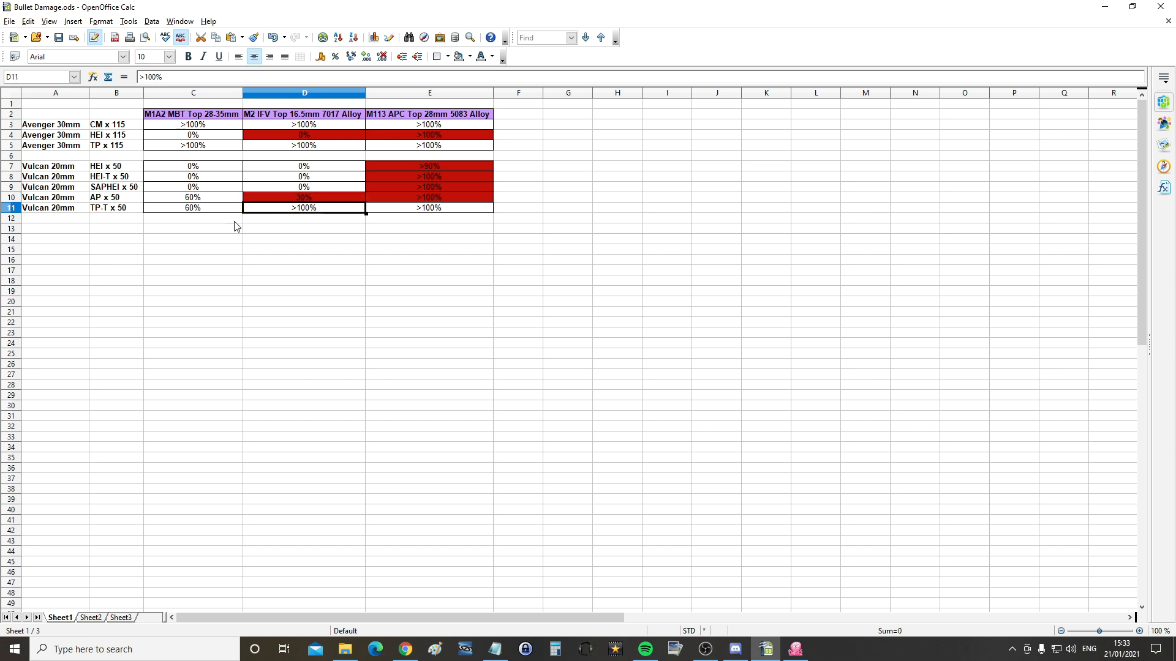
click(116, 209)
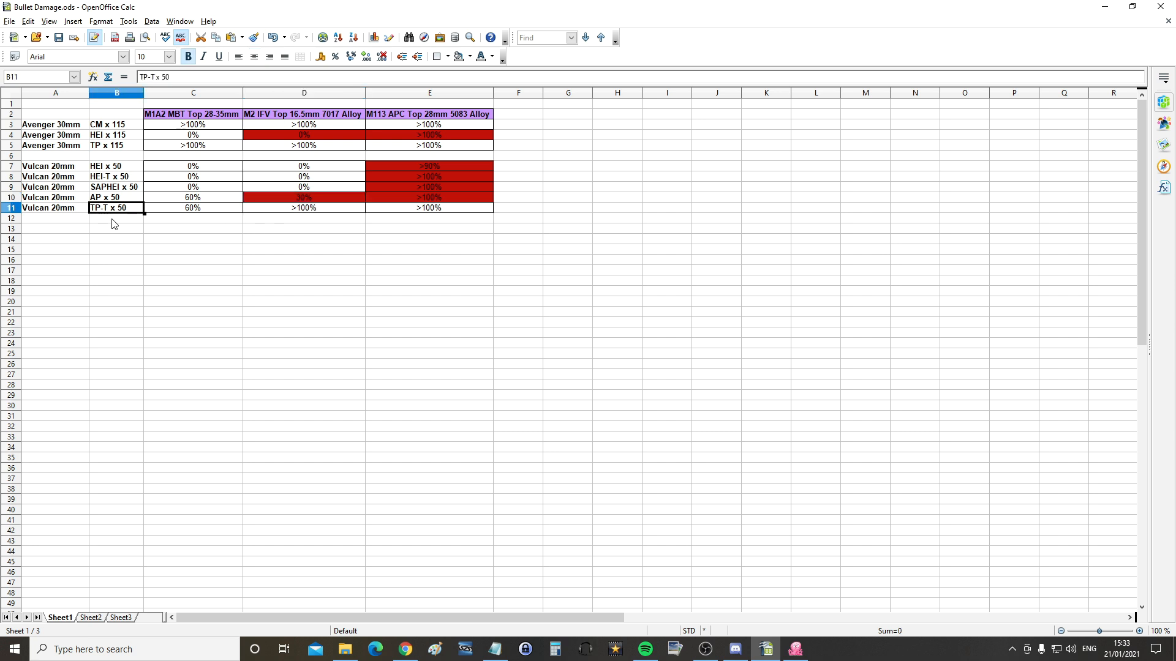
mouse_move(112, 229)
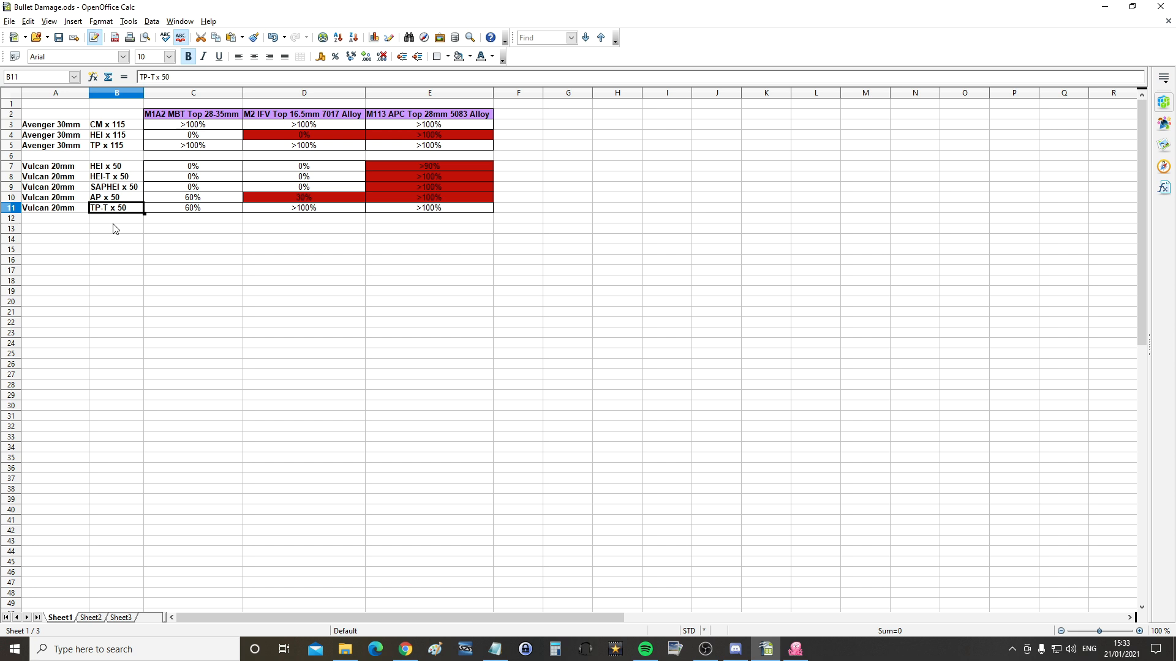
click(116, 197)
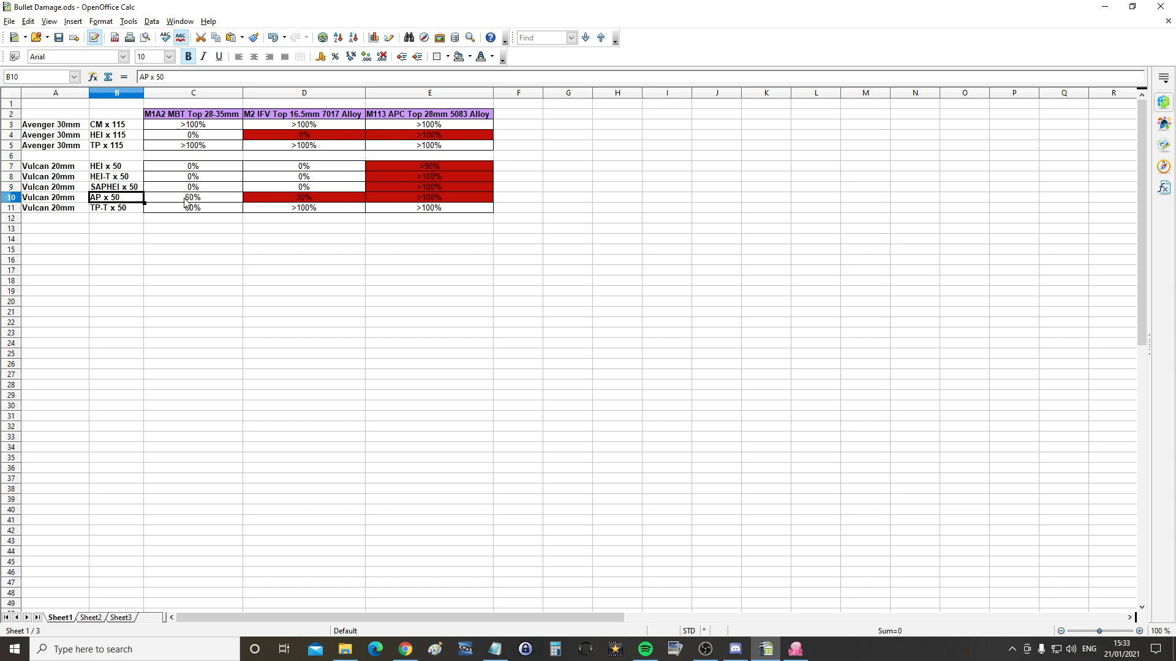
click(193, 197)
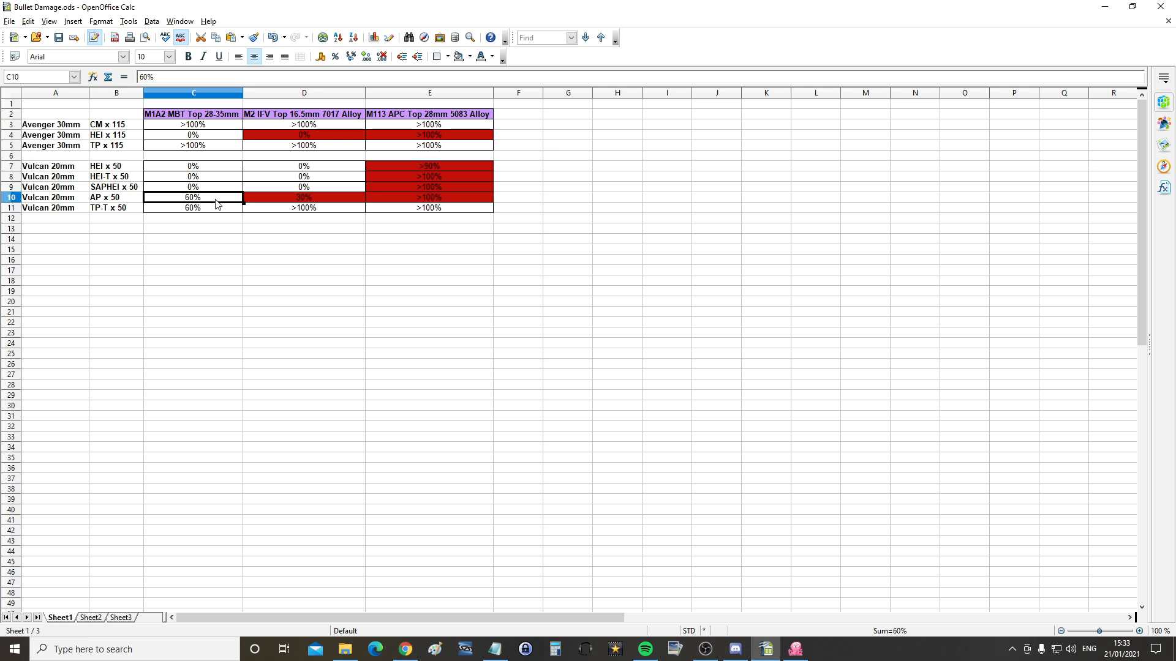
click(304, 197)
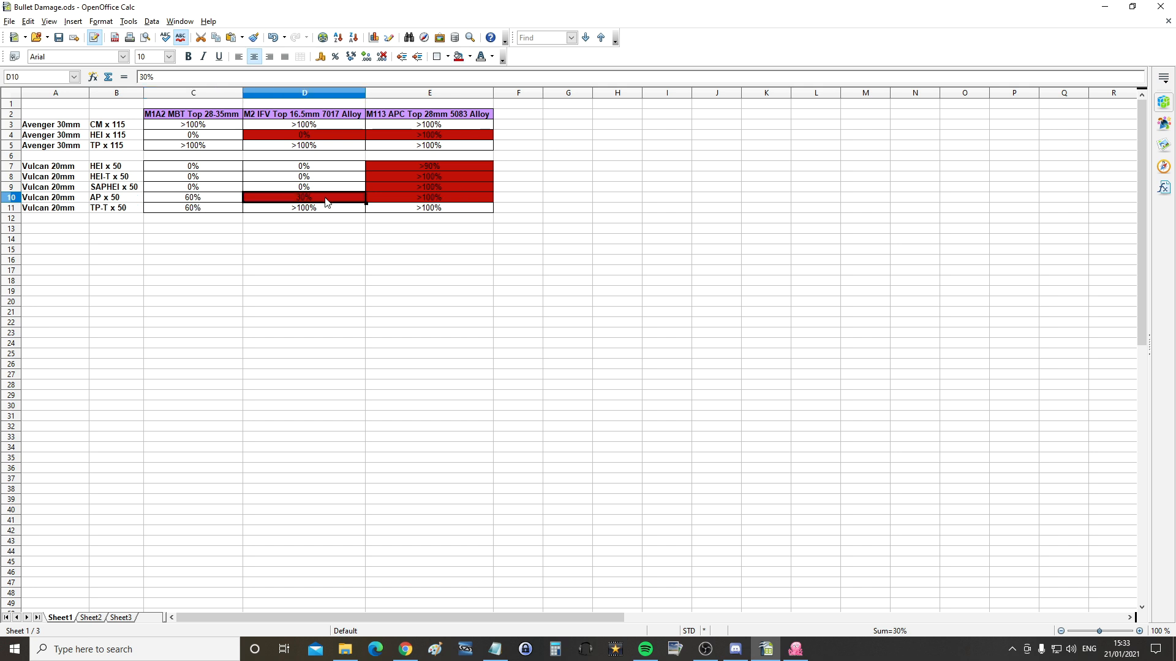
click(429, 197)
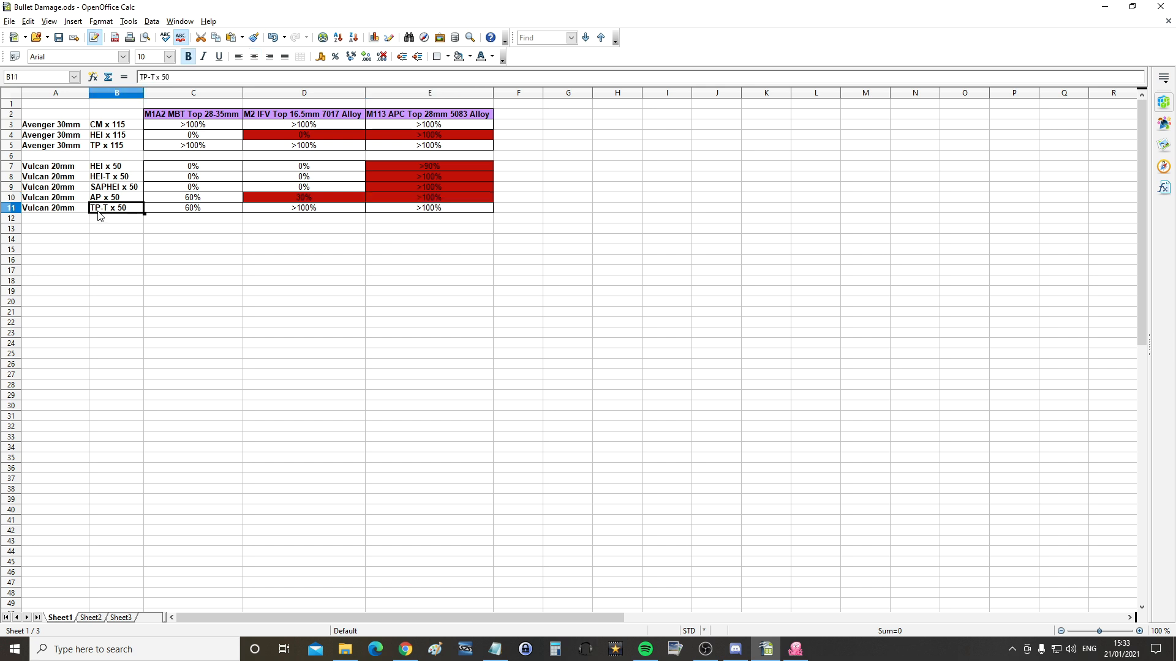
mouse_move(117, 213)
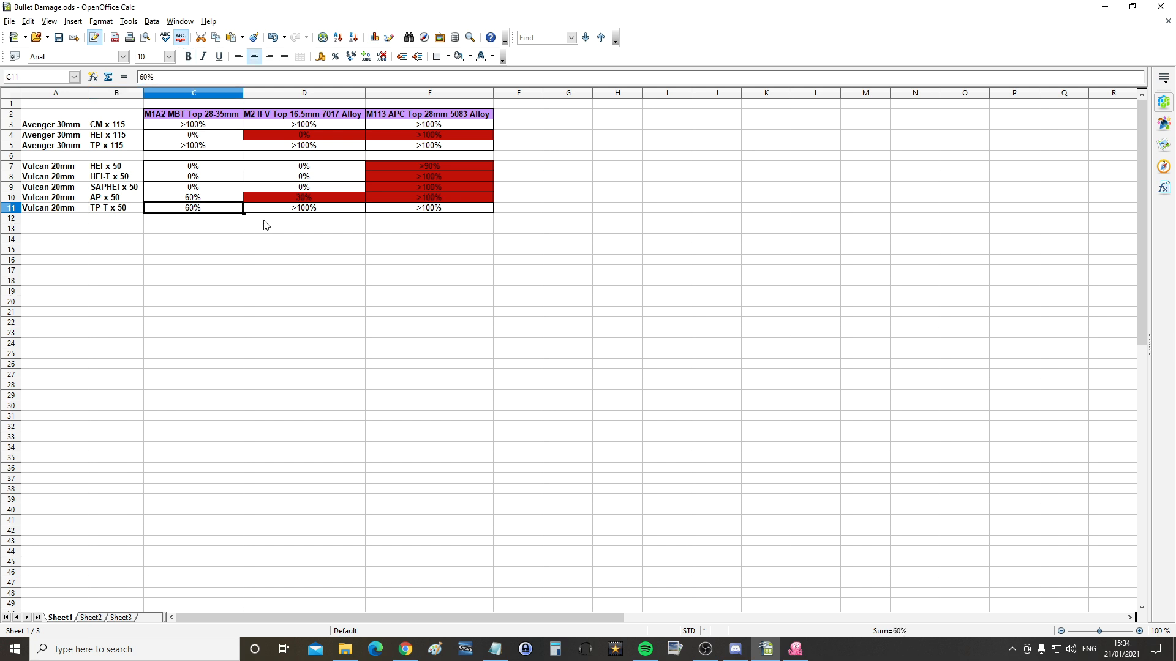
click(304, 208)
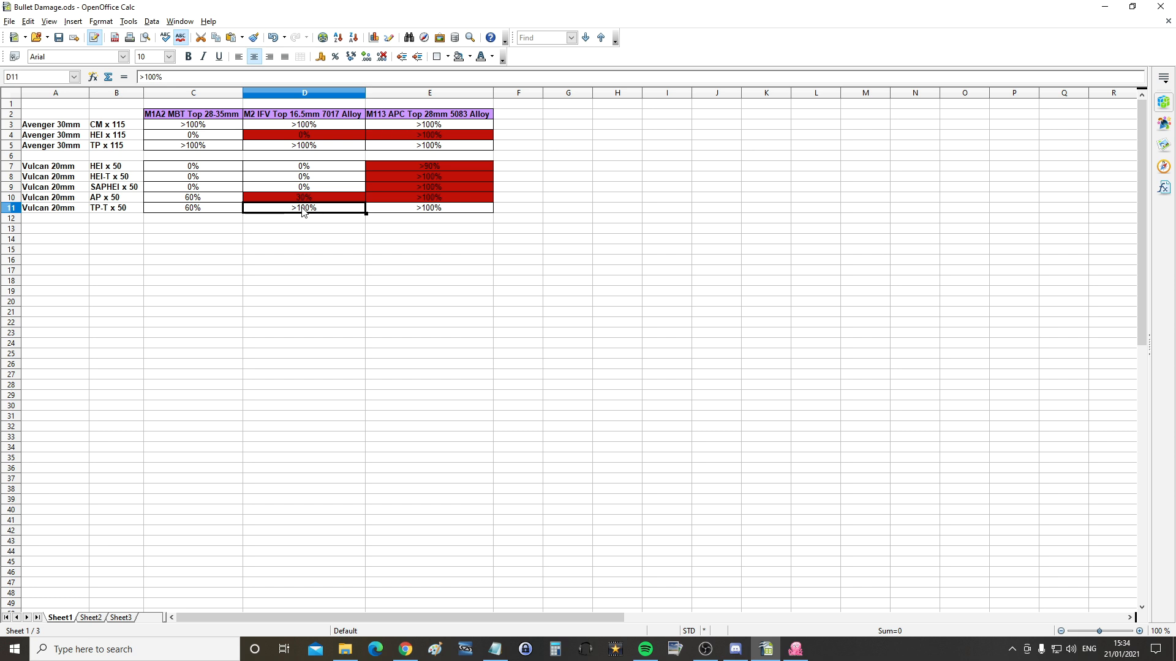
click(429, 208)
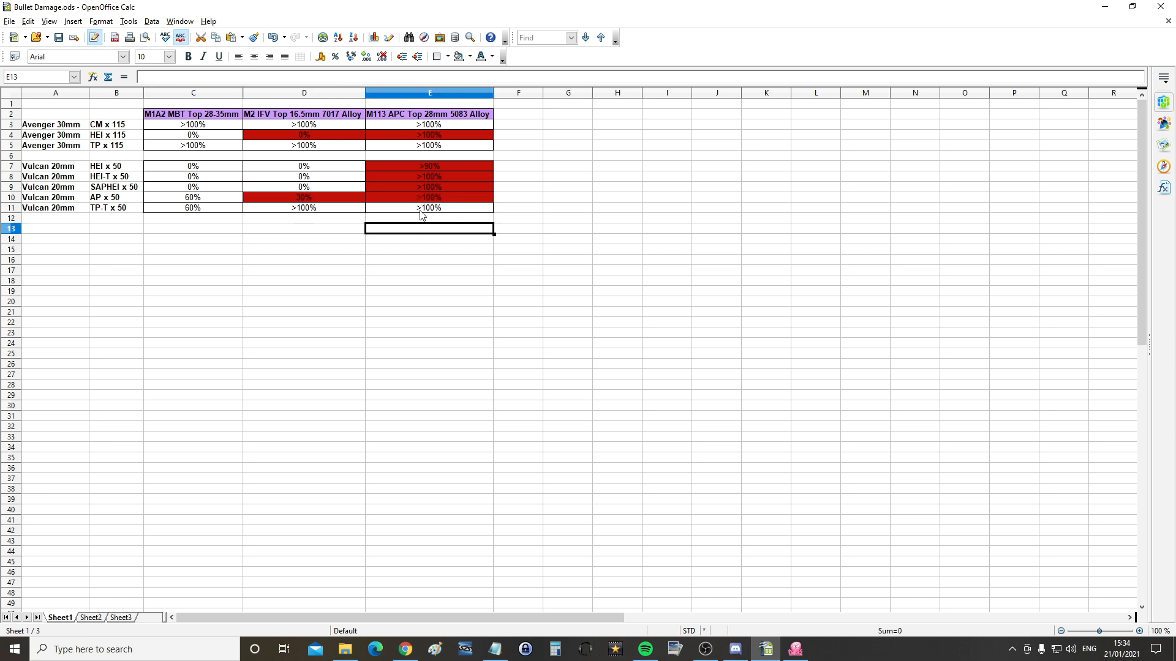
click(429, 208)
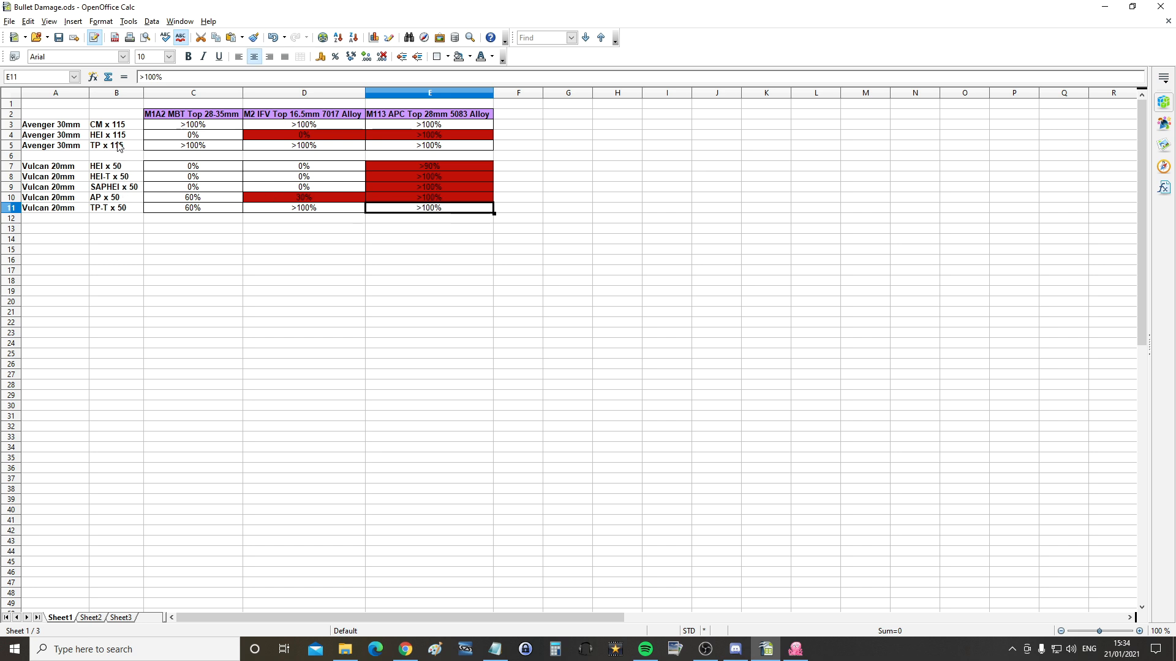
click(108, 135)
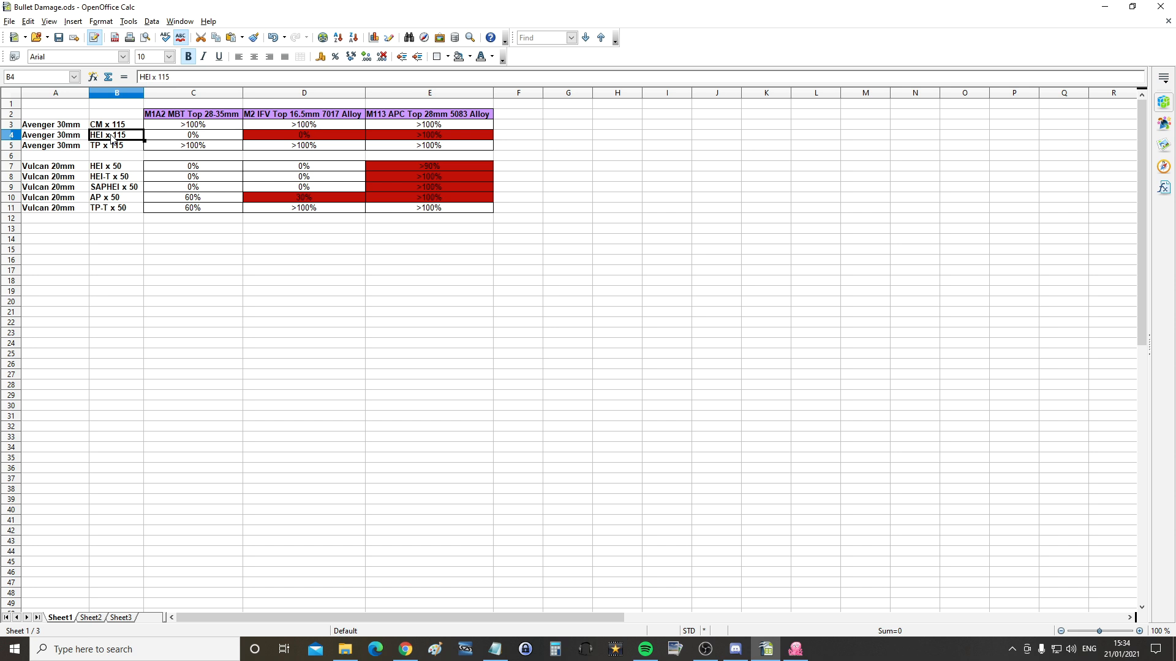
mouse_move(101, 152)
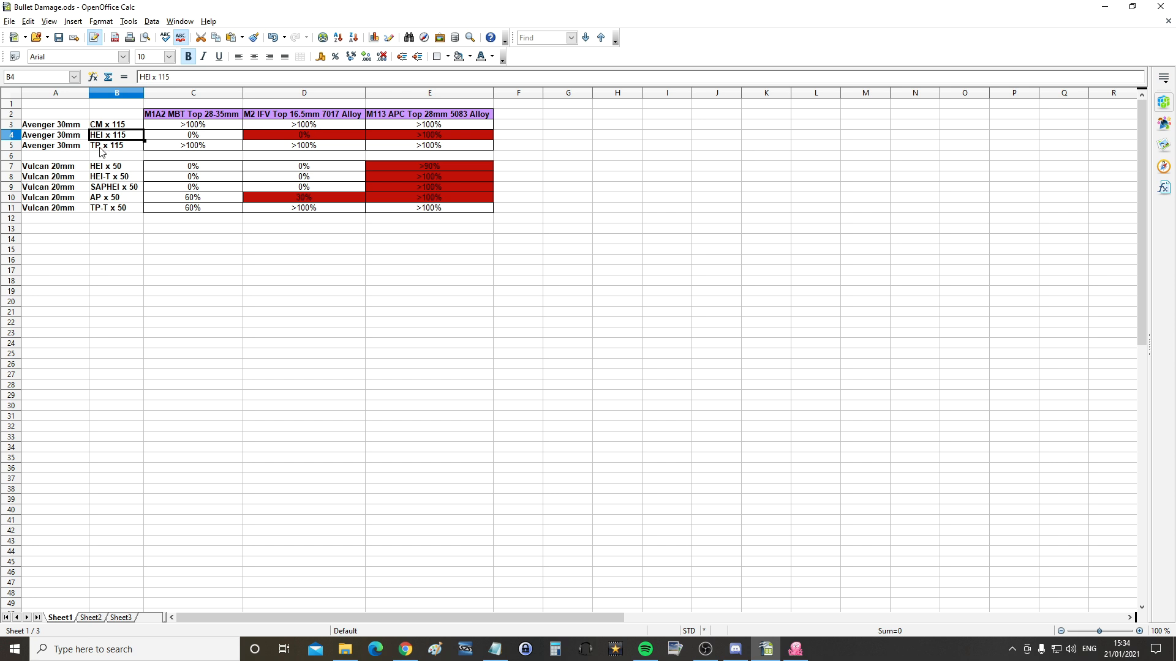
click(117, 145)
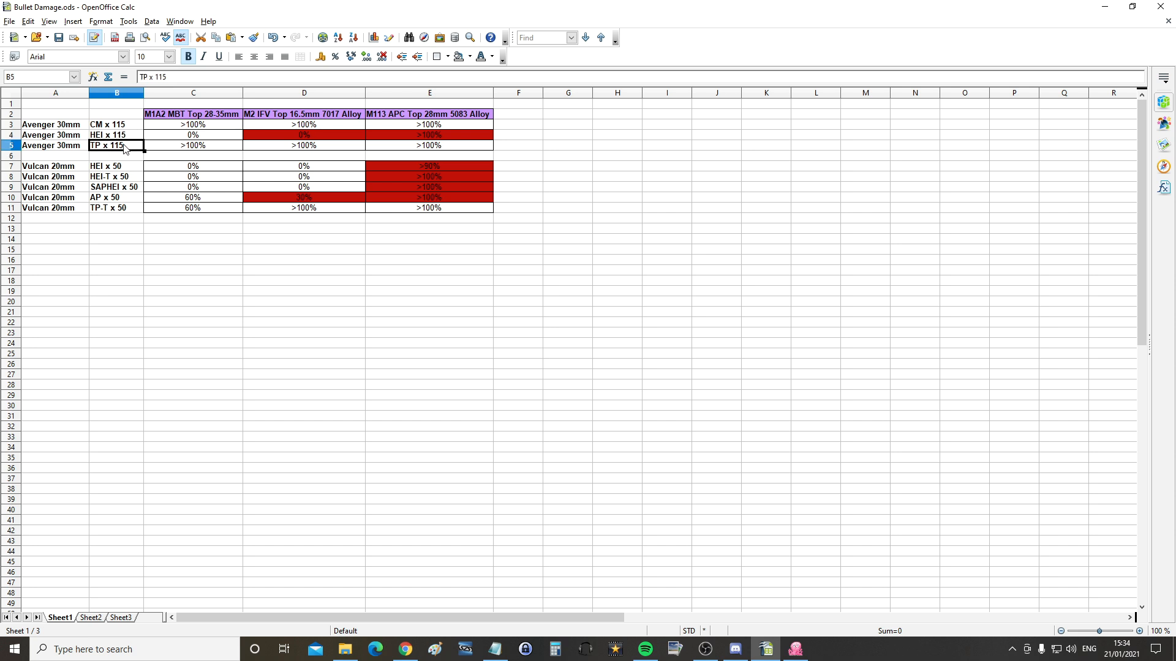